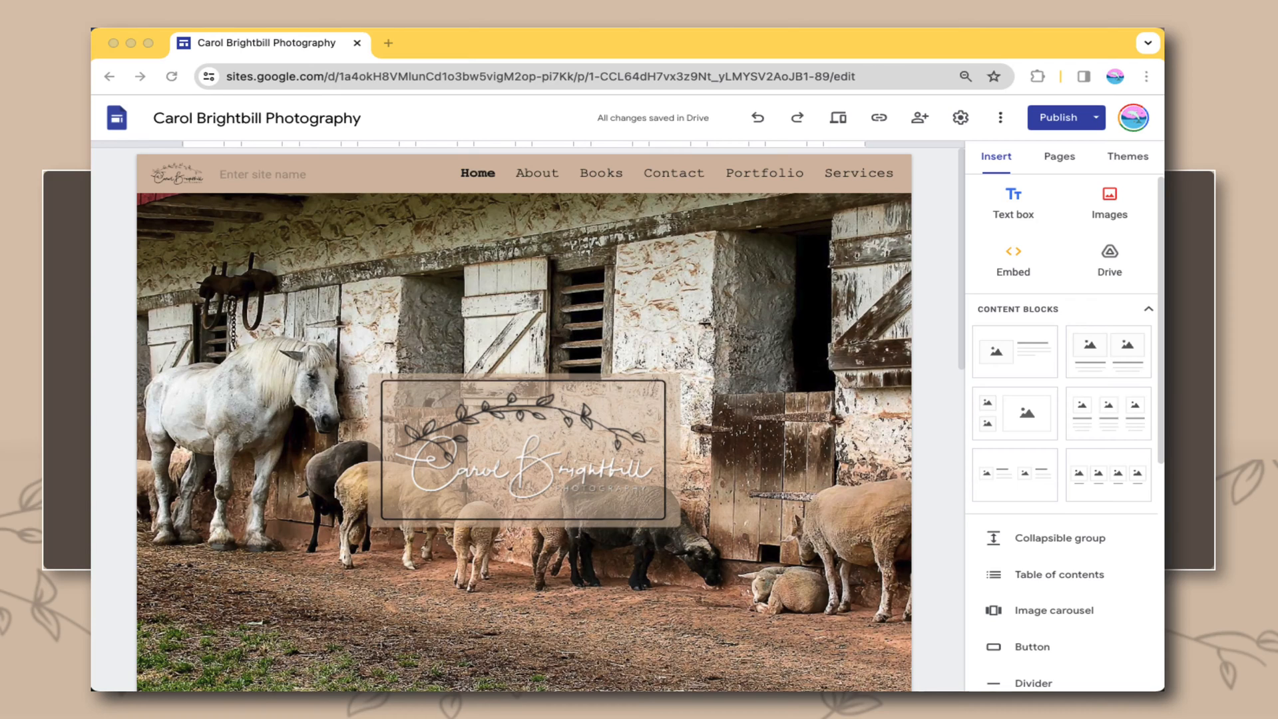
mouse_move(730, 431)
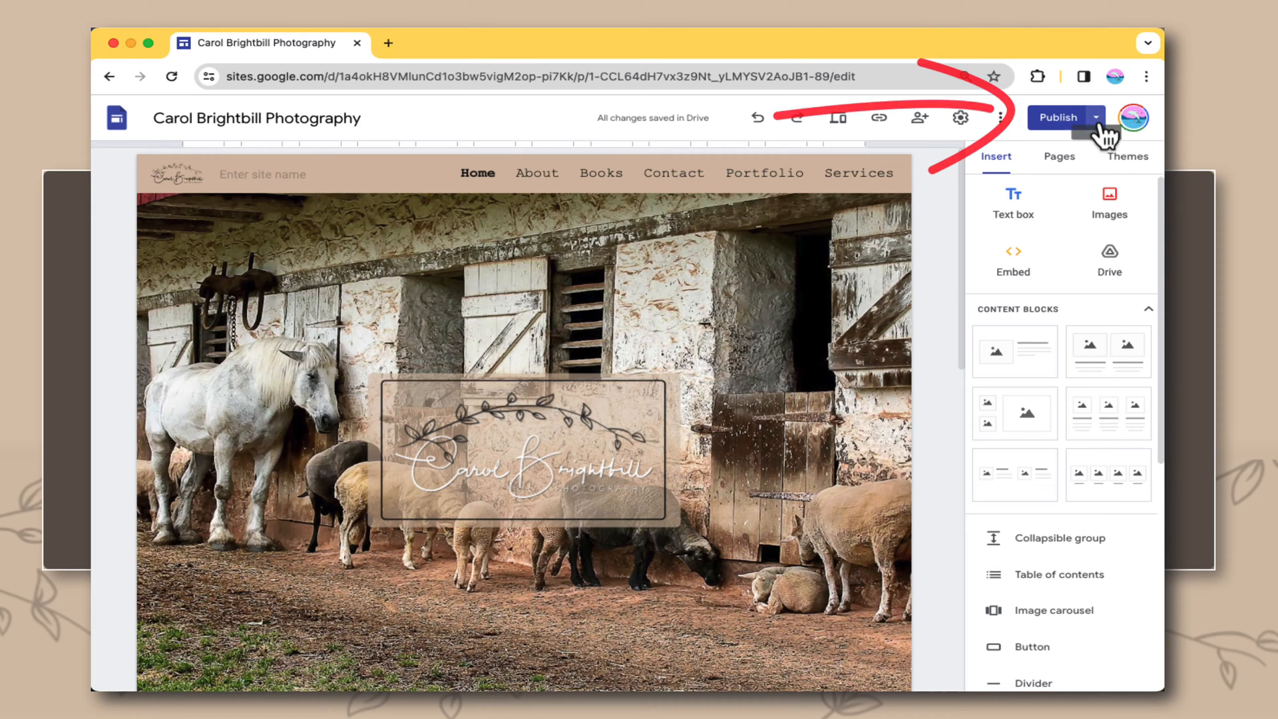
View the published Carol Brightbill Photography site from the Publish menu.
left_click(1092, 117)
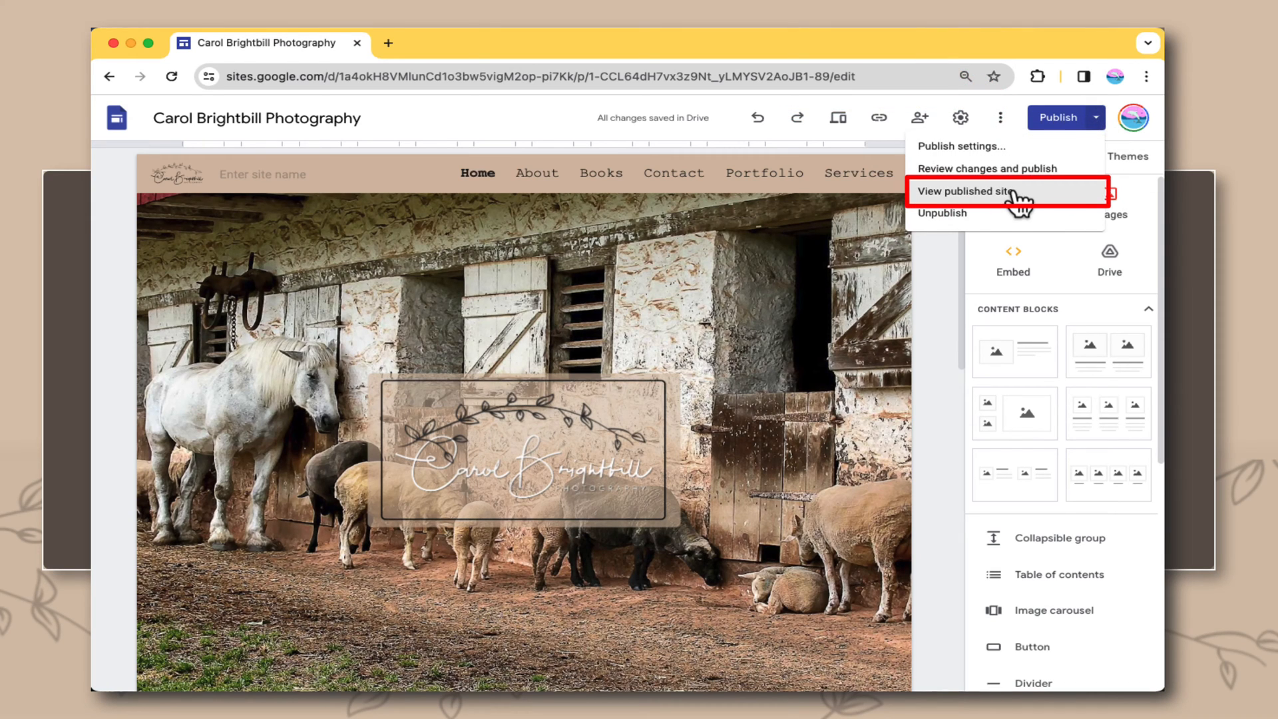
left_click(963, 191)
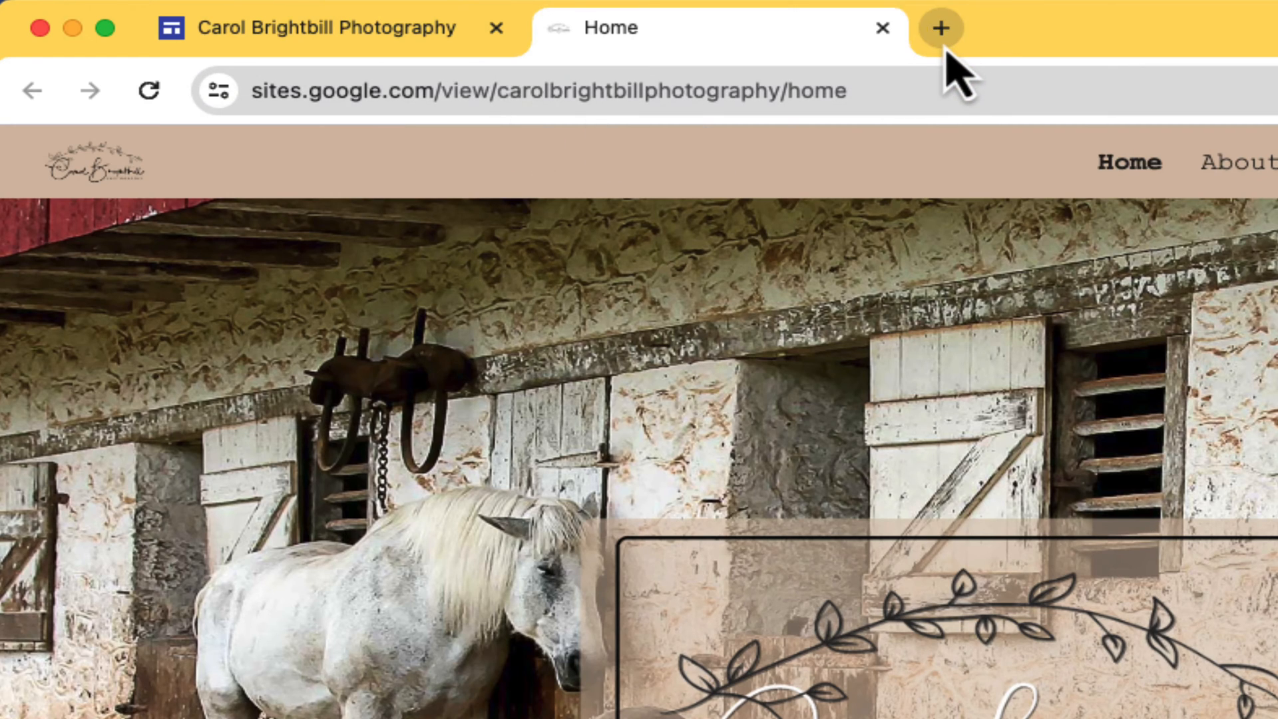
Load carolbrightbillphotography.com in a new browser tab.
left_click(938, 26)
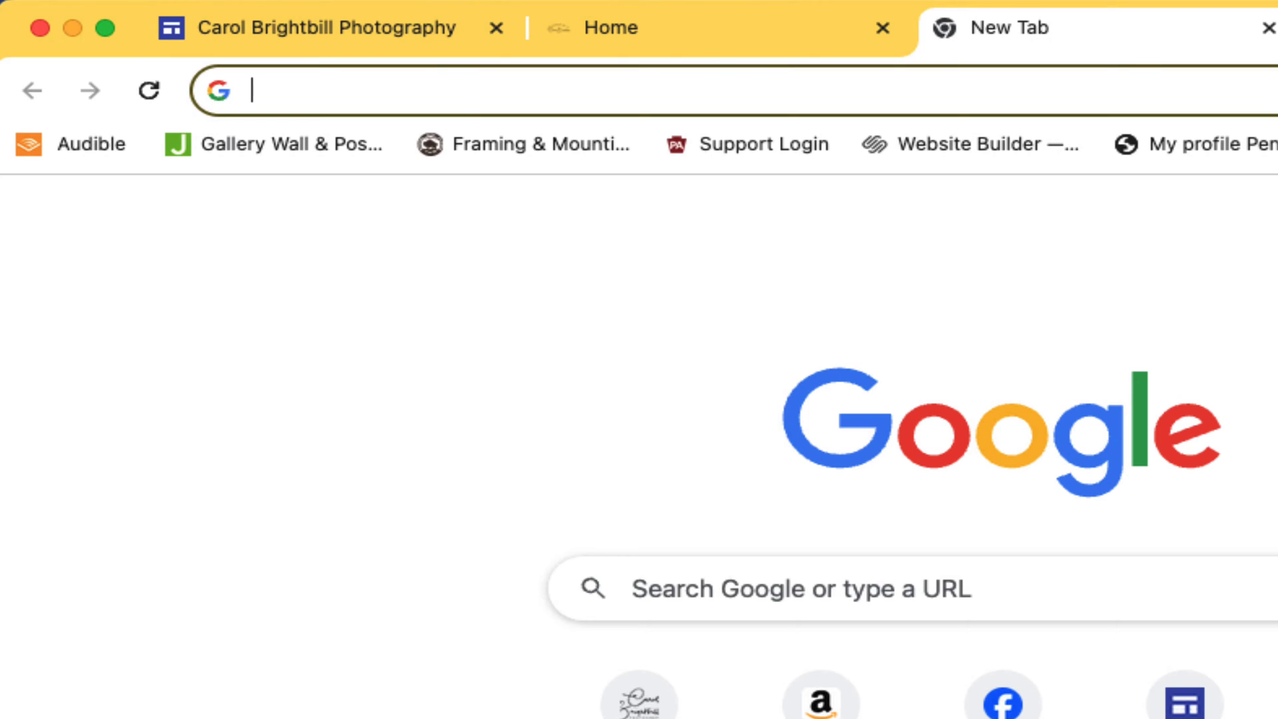
type("carolbrightbillphotography.com")
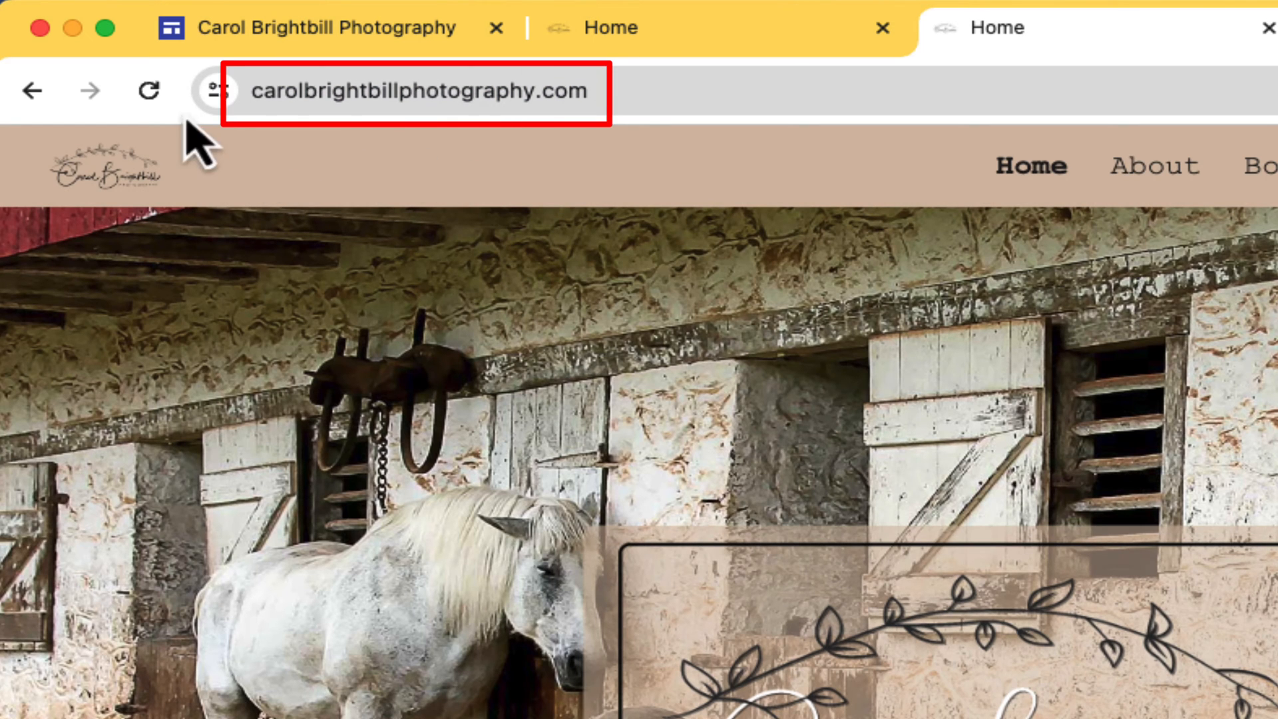
mouse_move(758, 158)
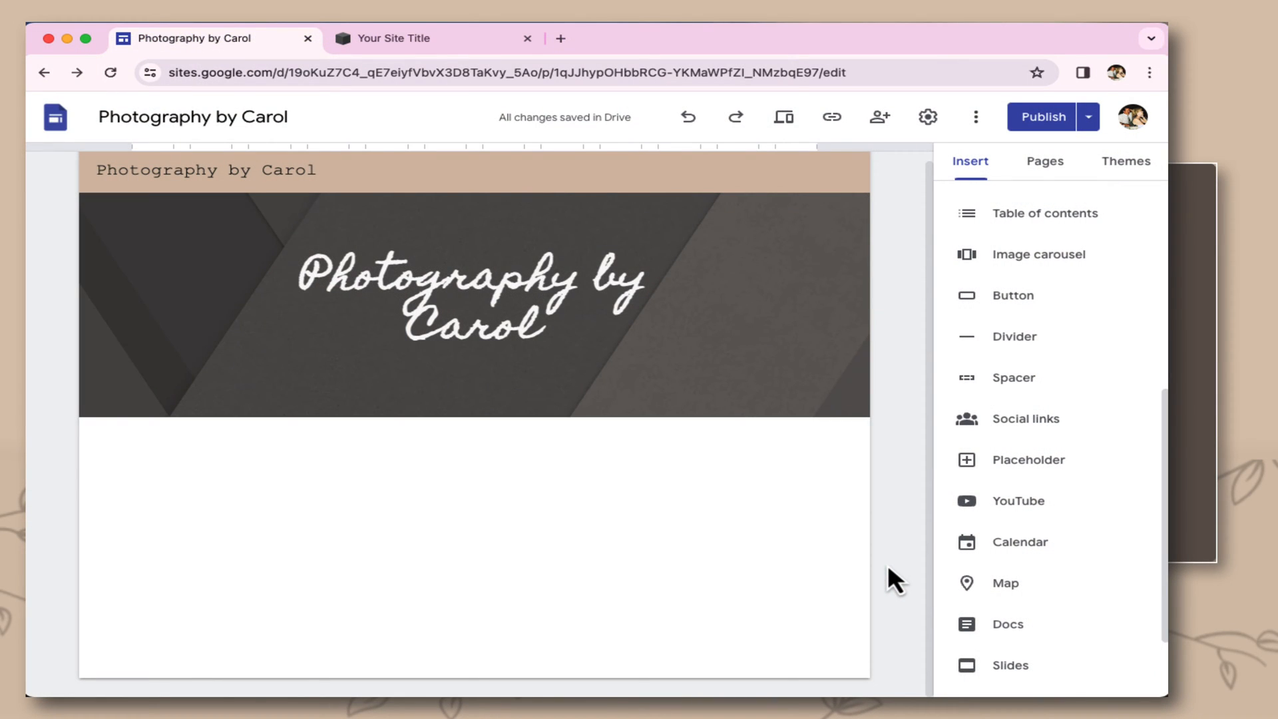
left_click(926, 117)
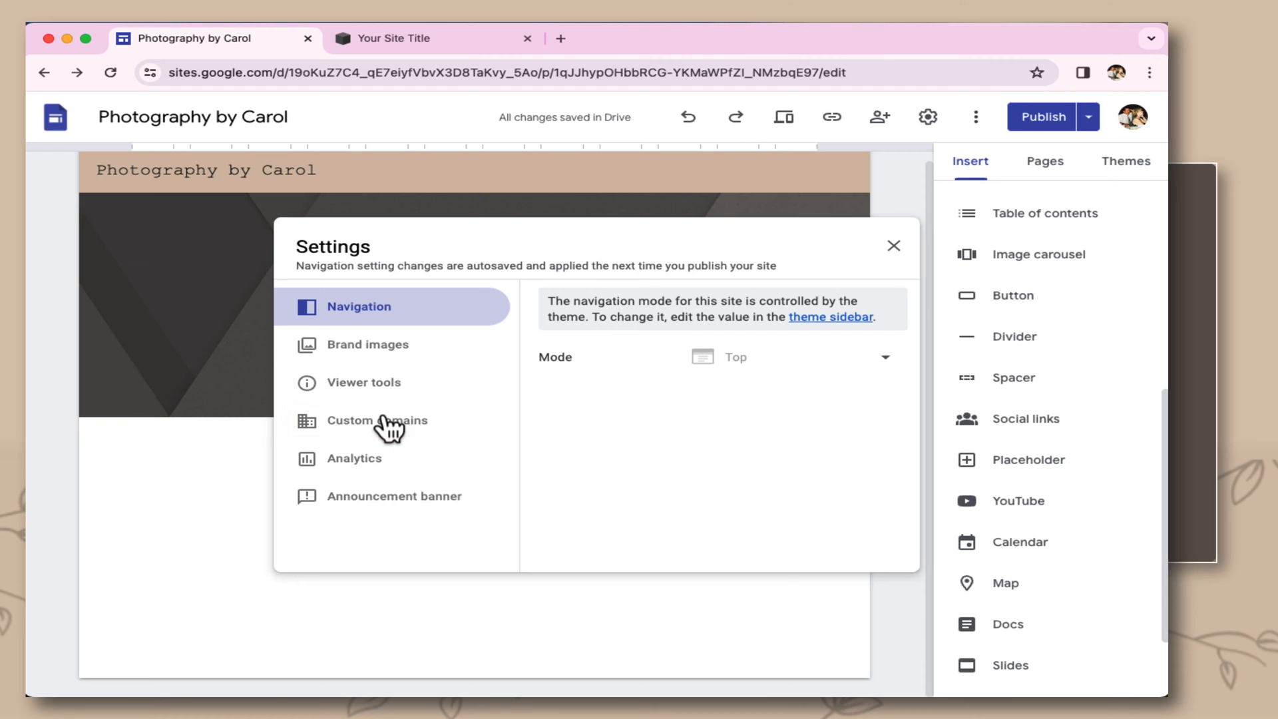
left_click(377, 419)
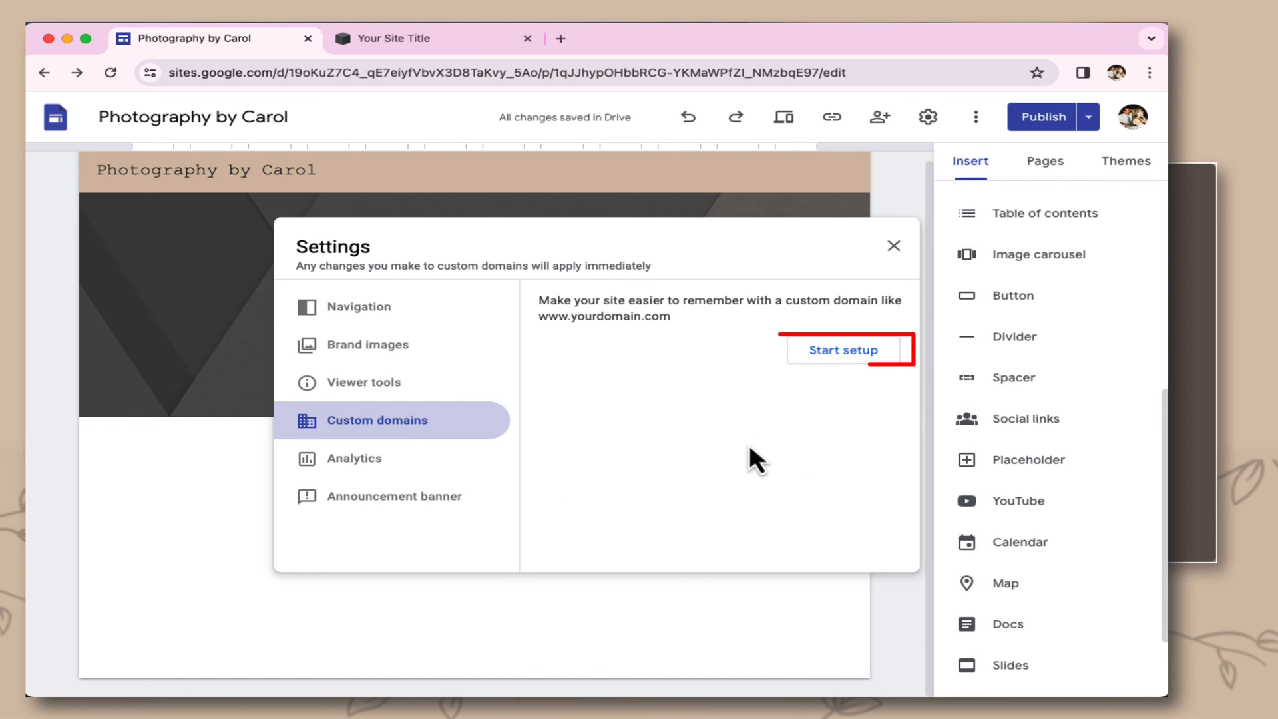
left_click(843, 350)
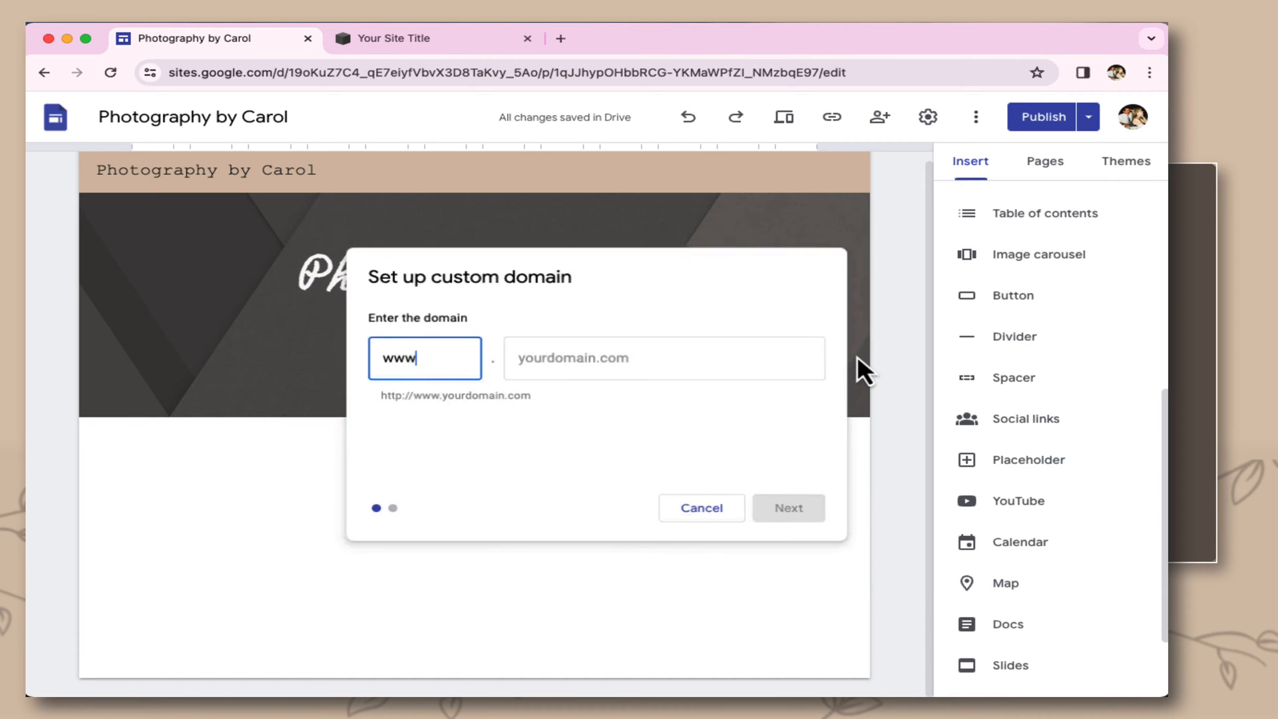
left_click(660, 358)
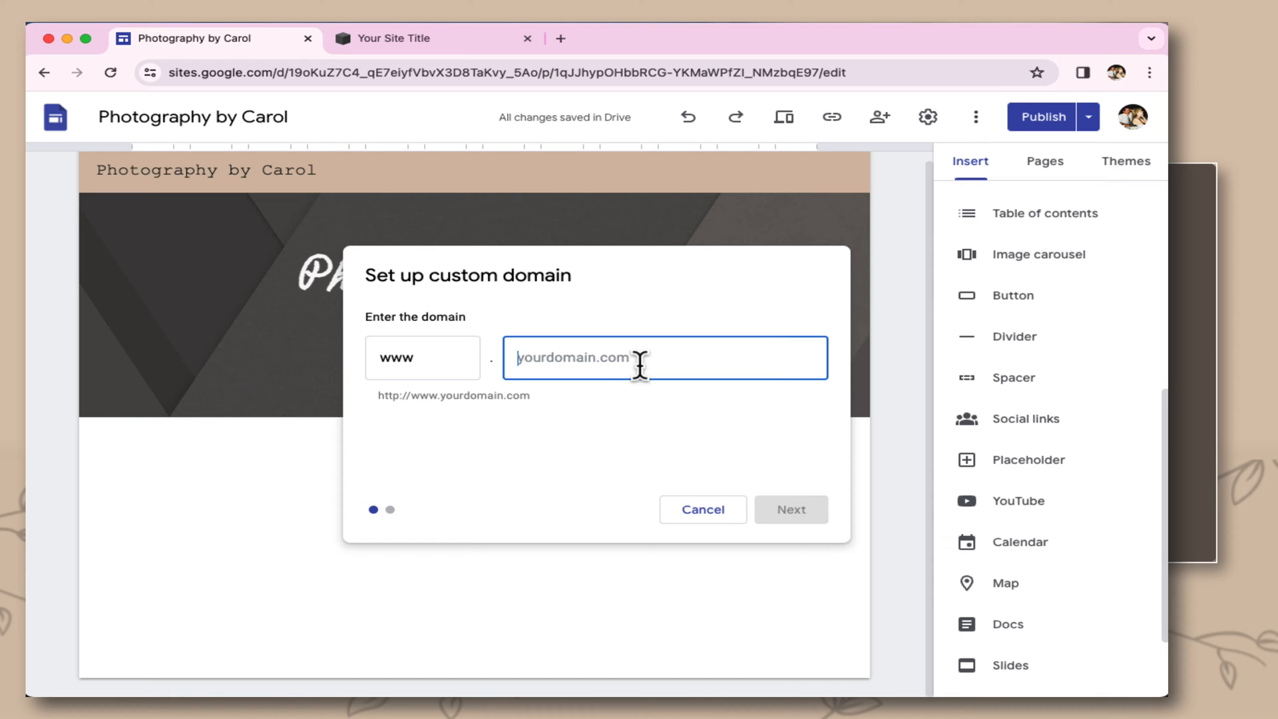
type("photography")
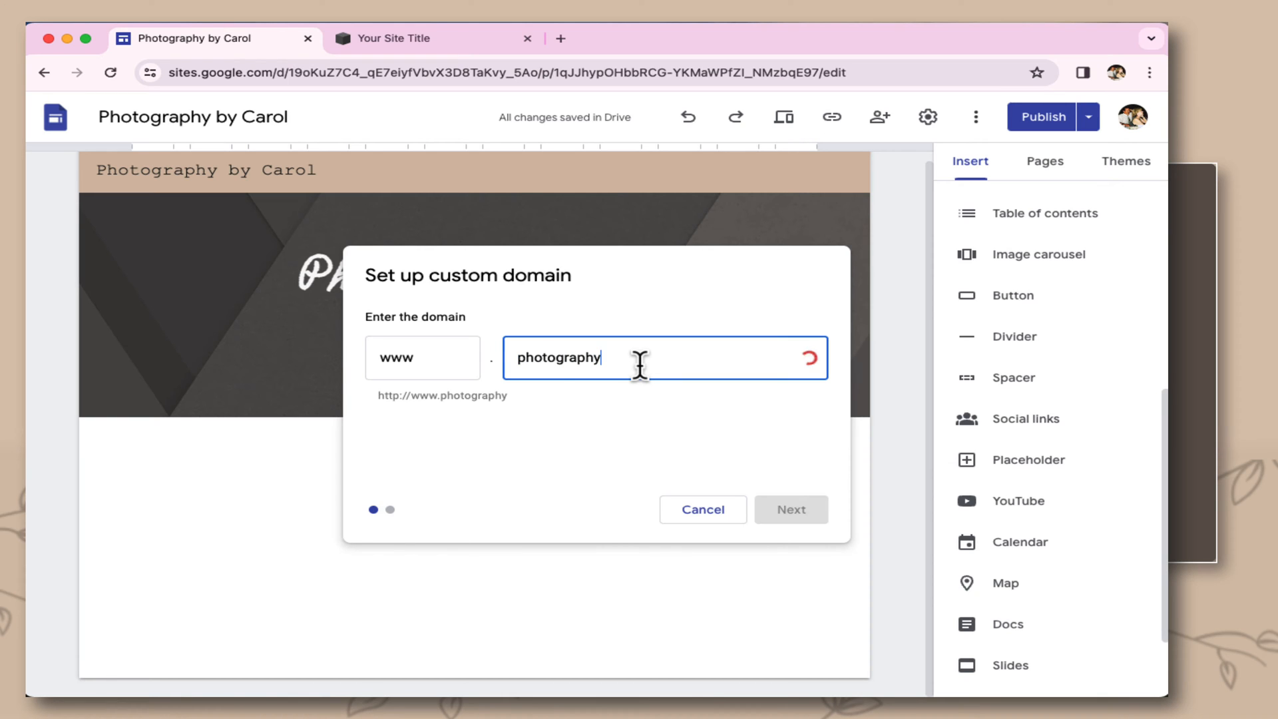
type("bycarol.com")
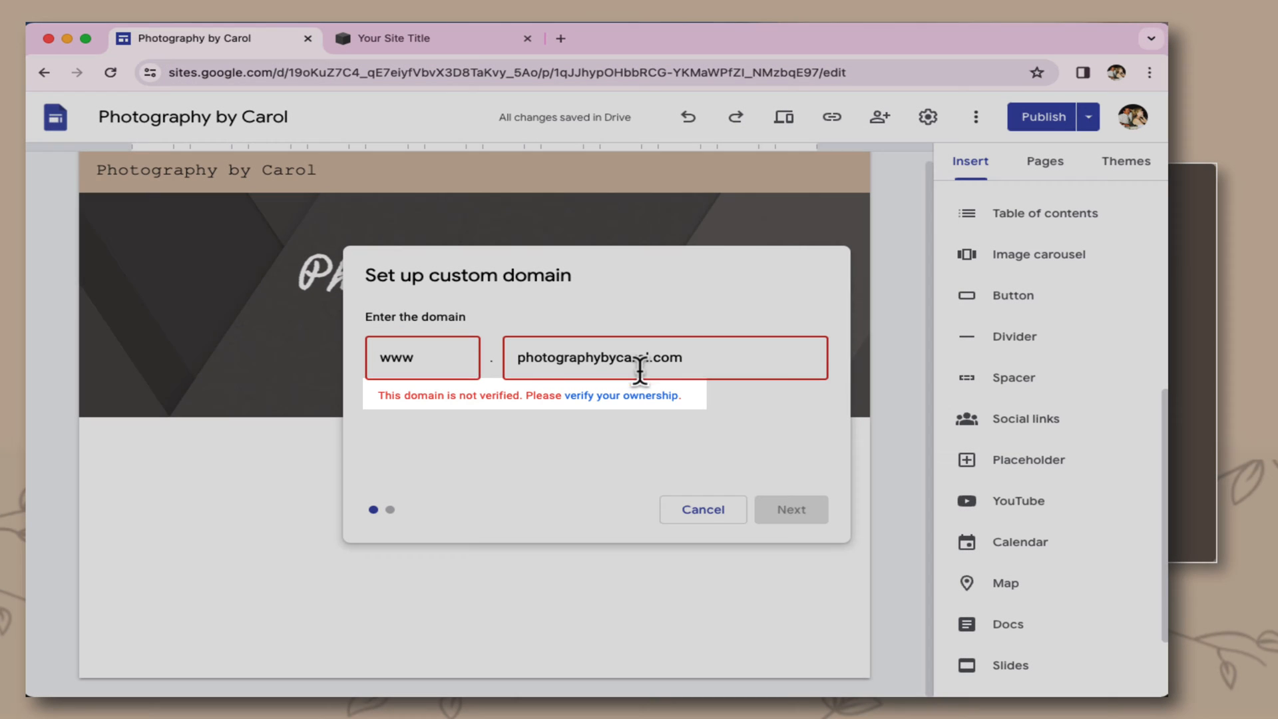
Add photographybycarol.com as a Domain property and switch DNS verification to a CNAME record.
left_click(622, 395)
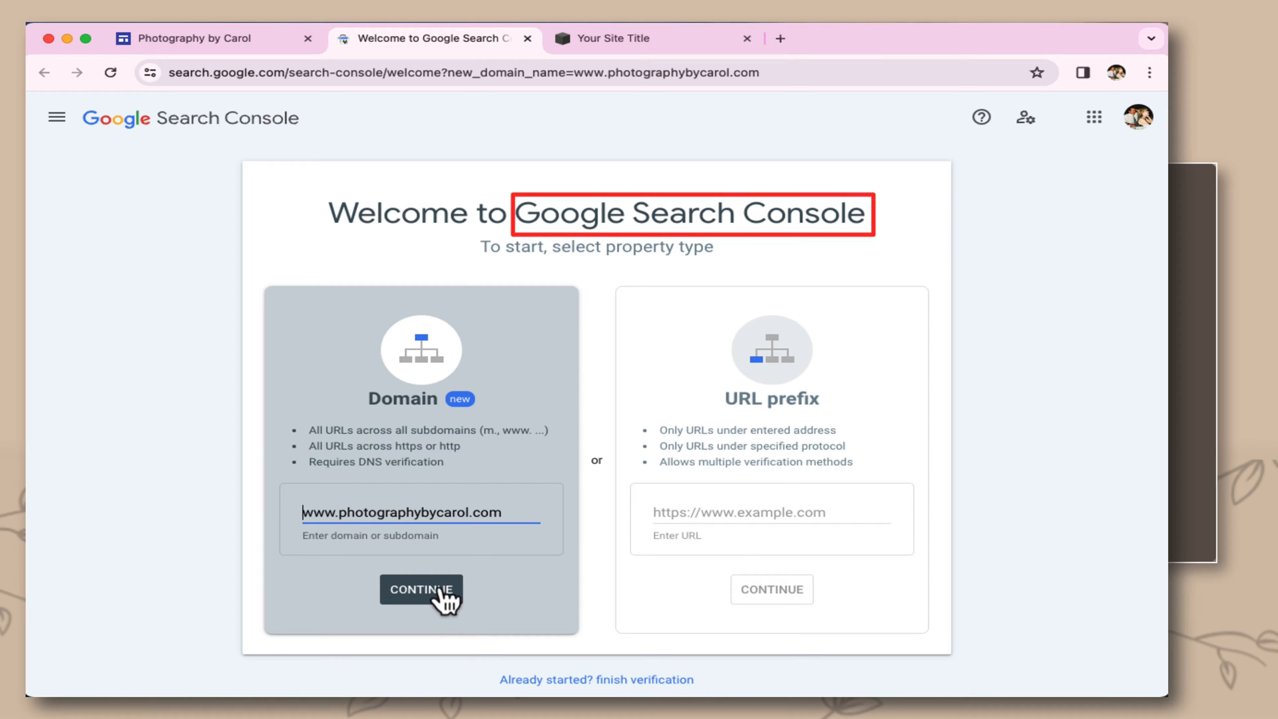
left_click(420, 589)
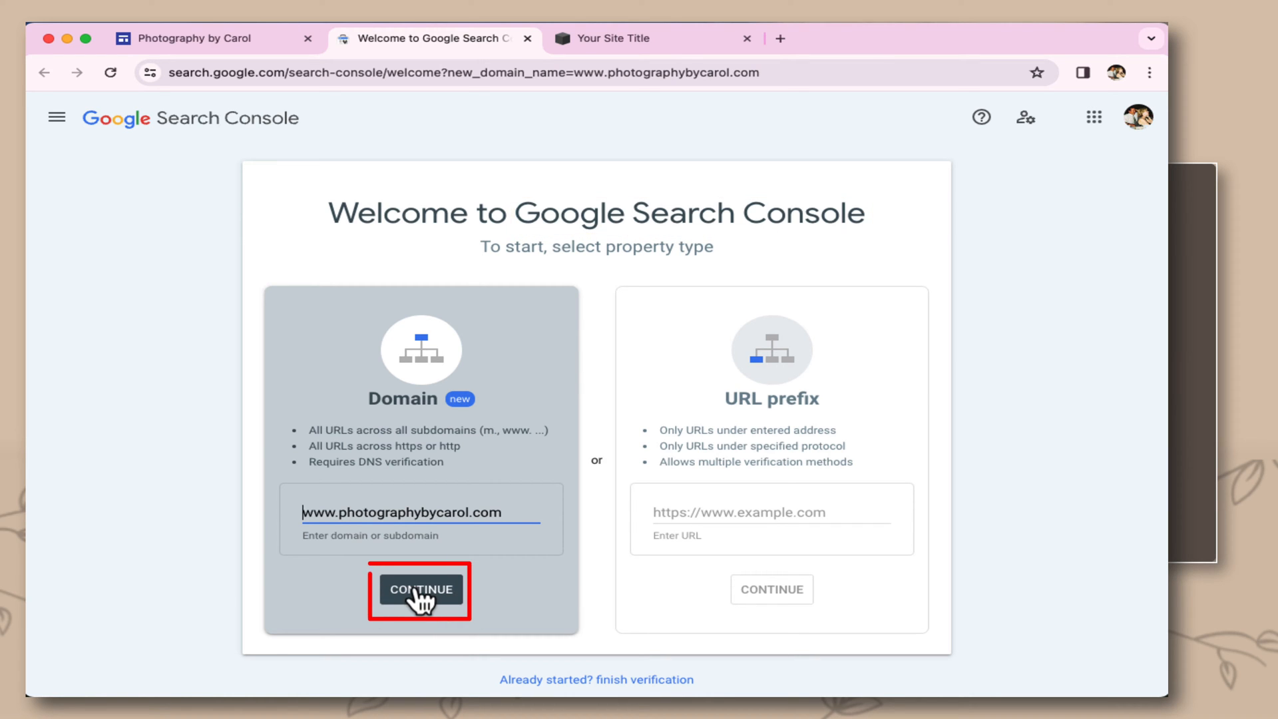
left_click(420, 589)
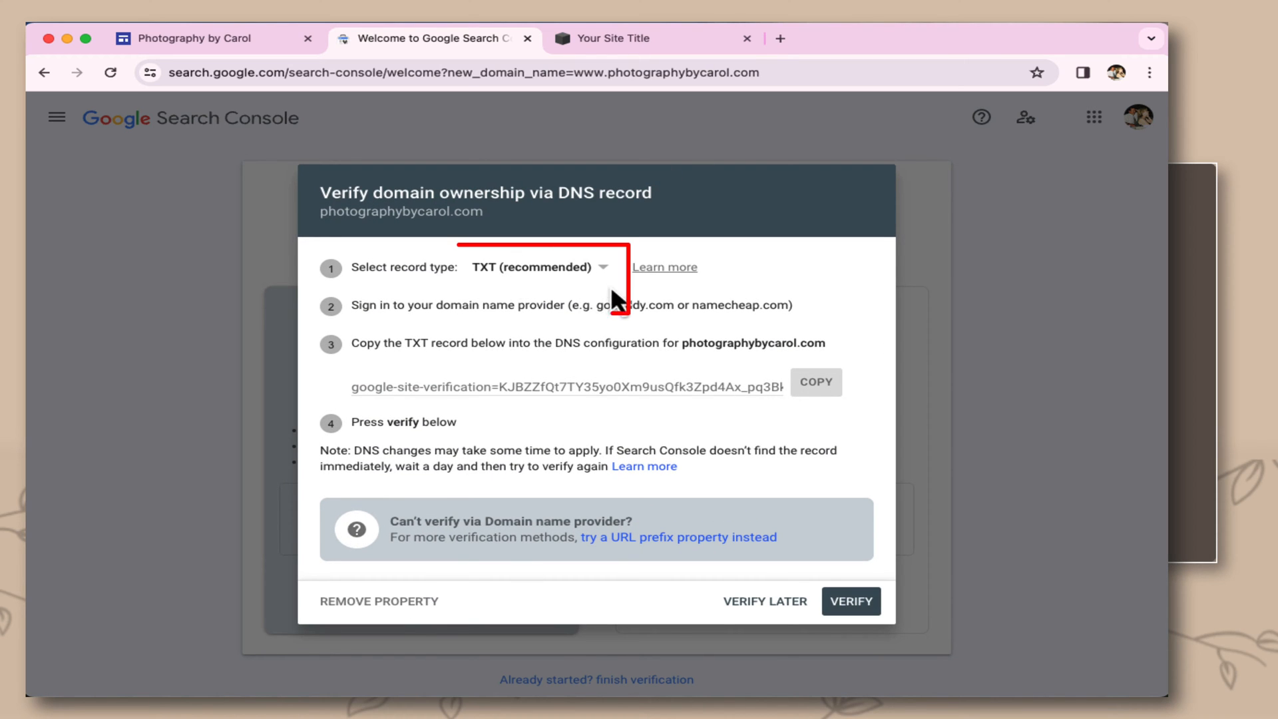
left_click(530, 267)
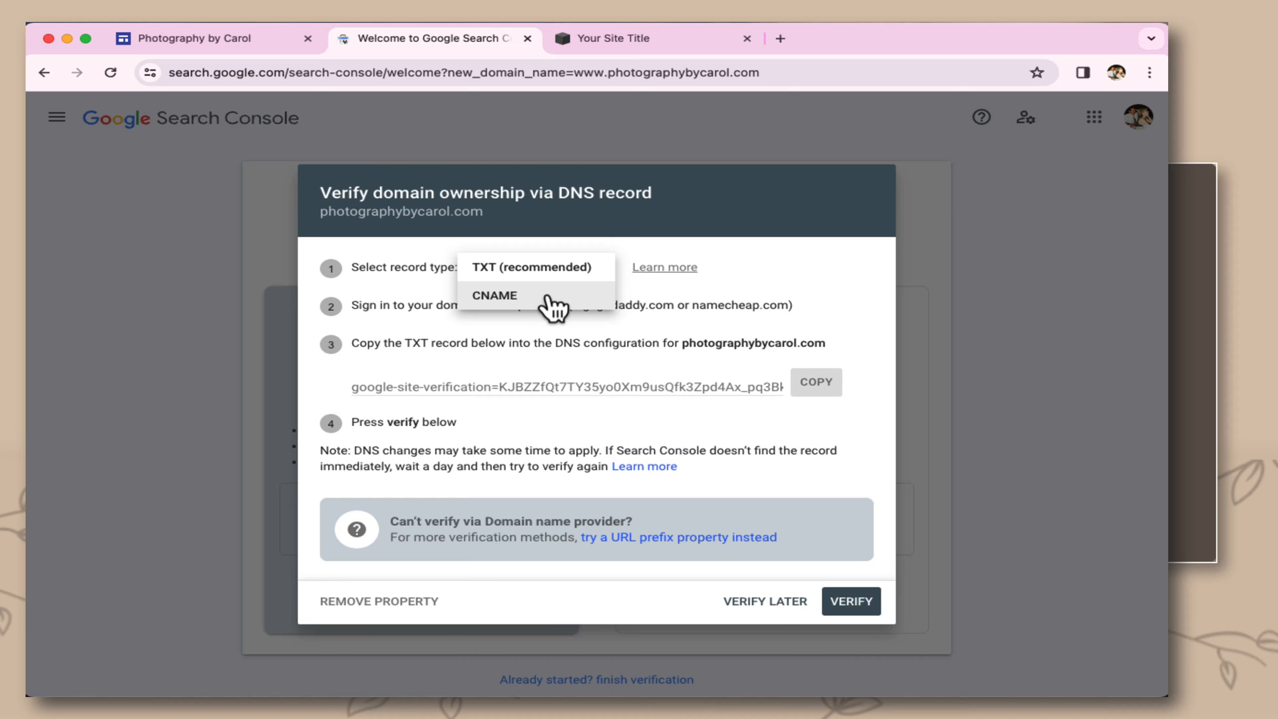
left_click(494, 296)
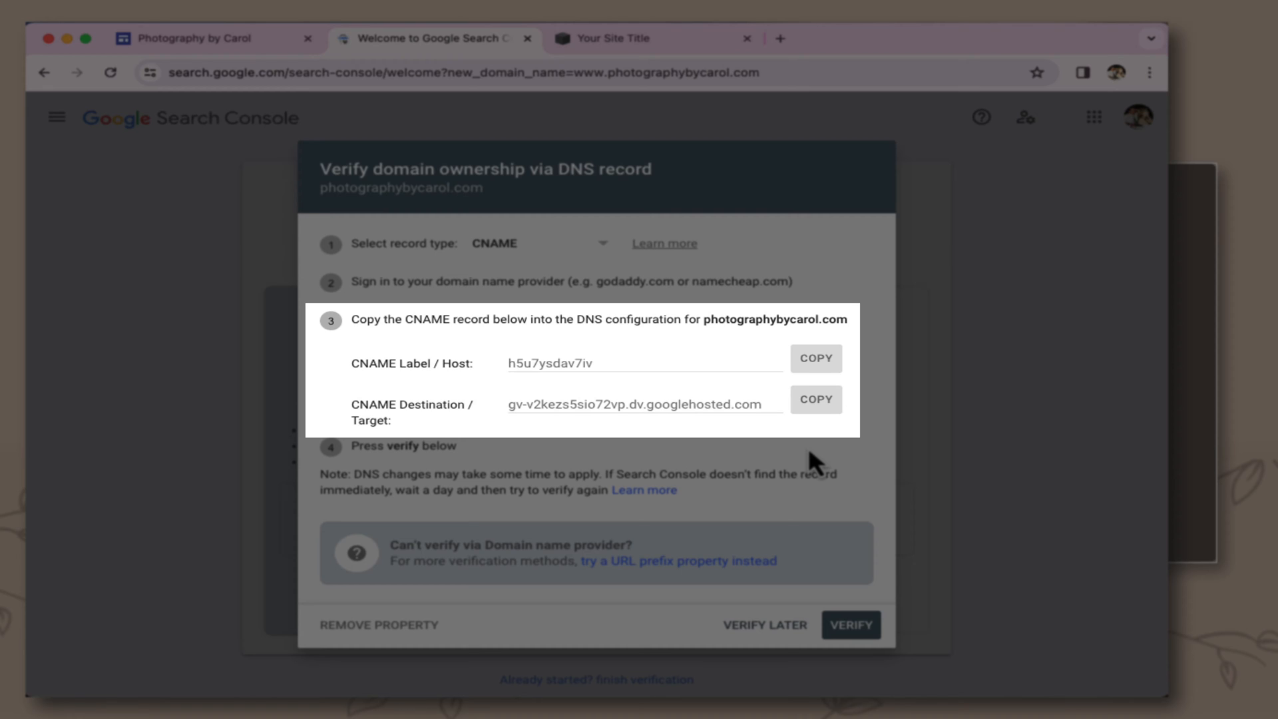
double_click(624, 318)
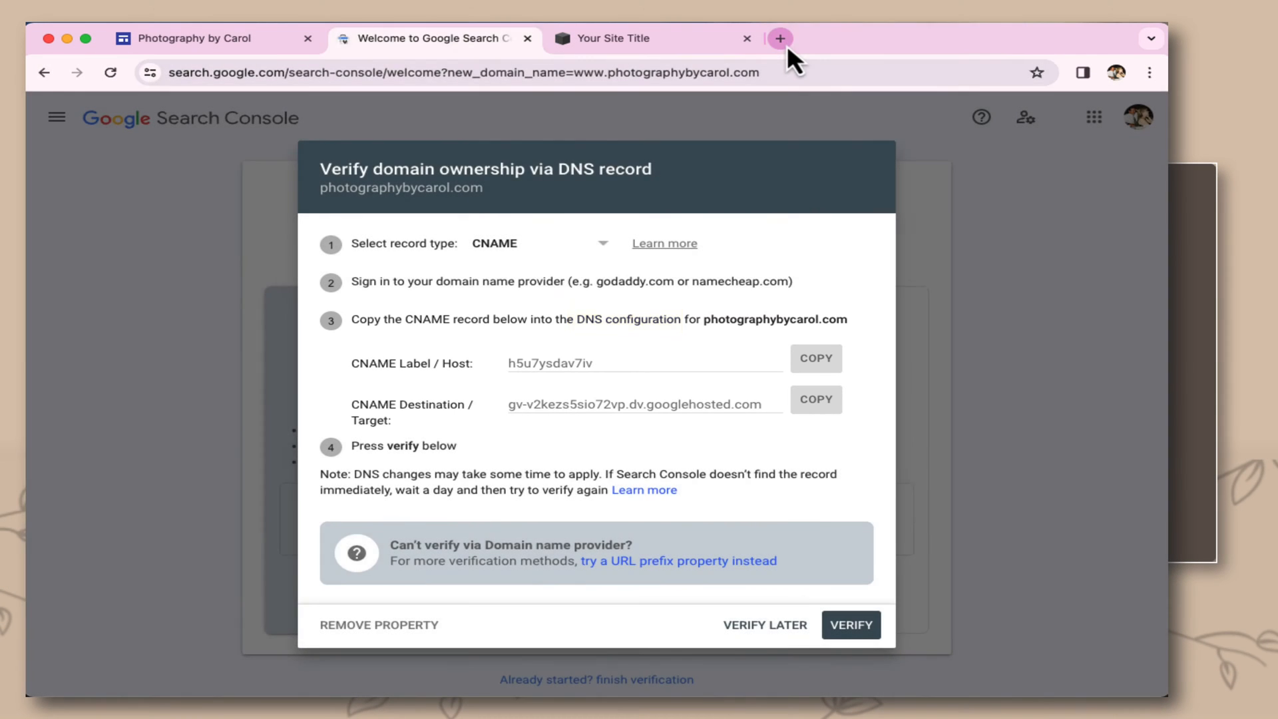
Reach Squarespace's Domains list and Manage Domain Settings for photographybycarol.com.
left_click(779, 38)
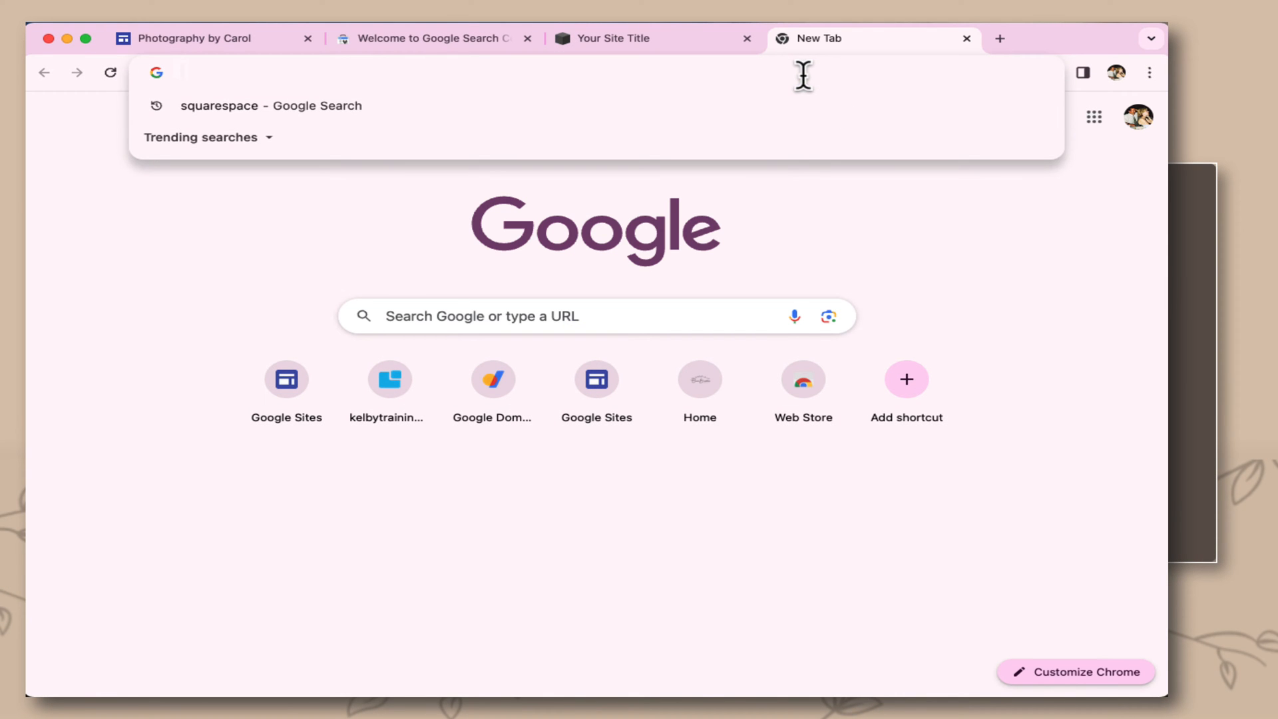
left_click(271, 105)
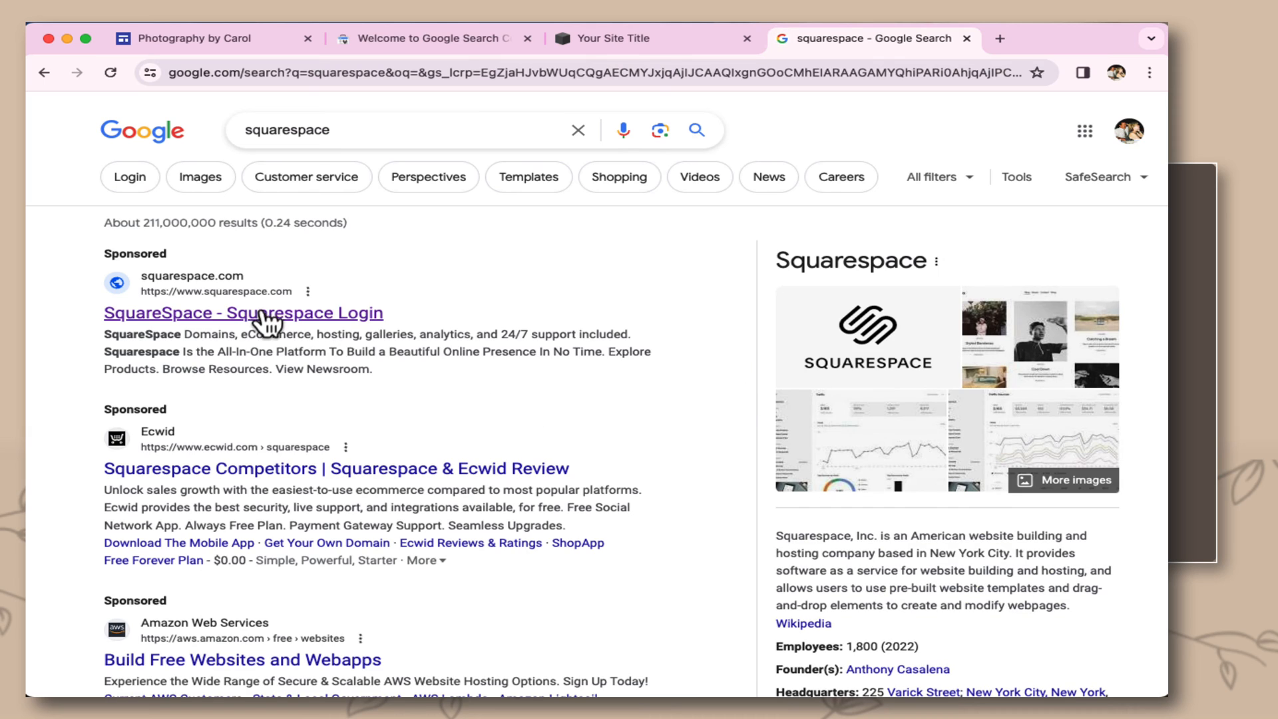
left_click(242, 312)
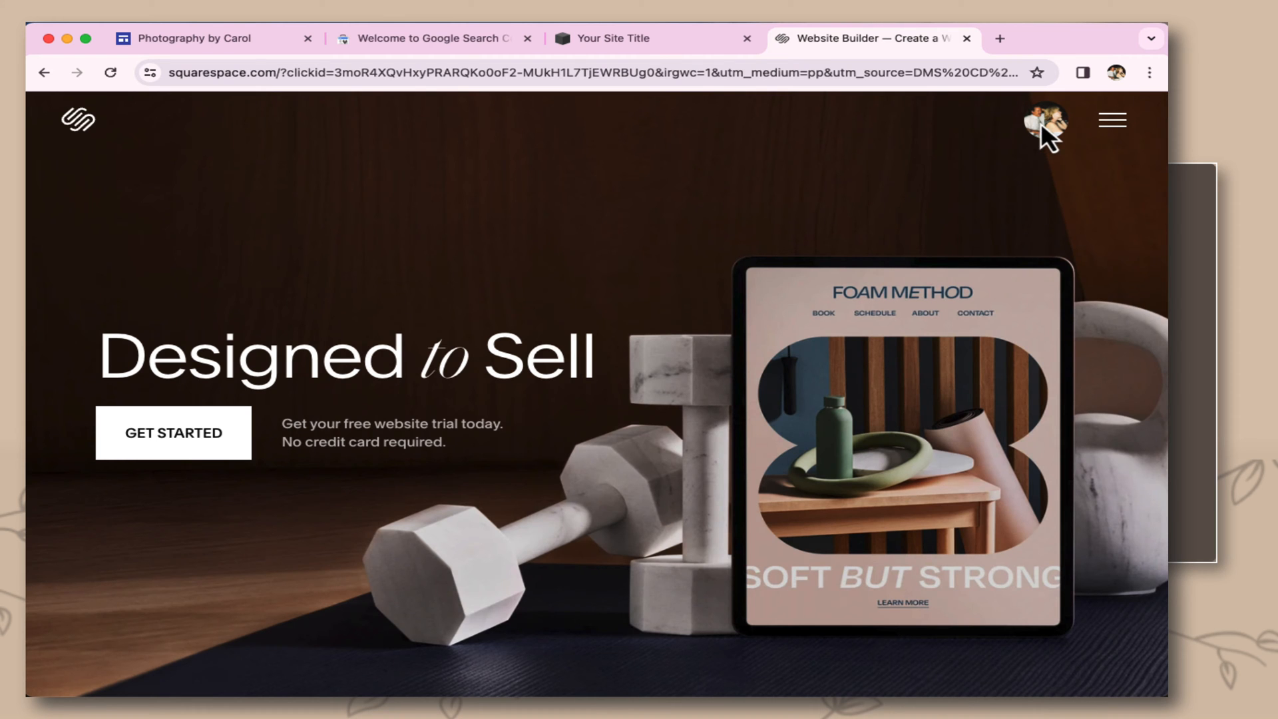
left_click(1042, 120)
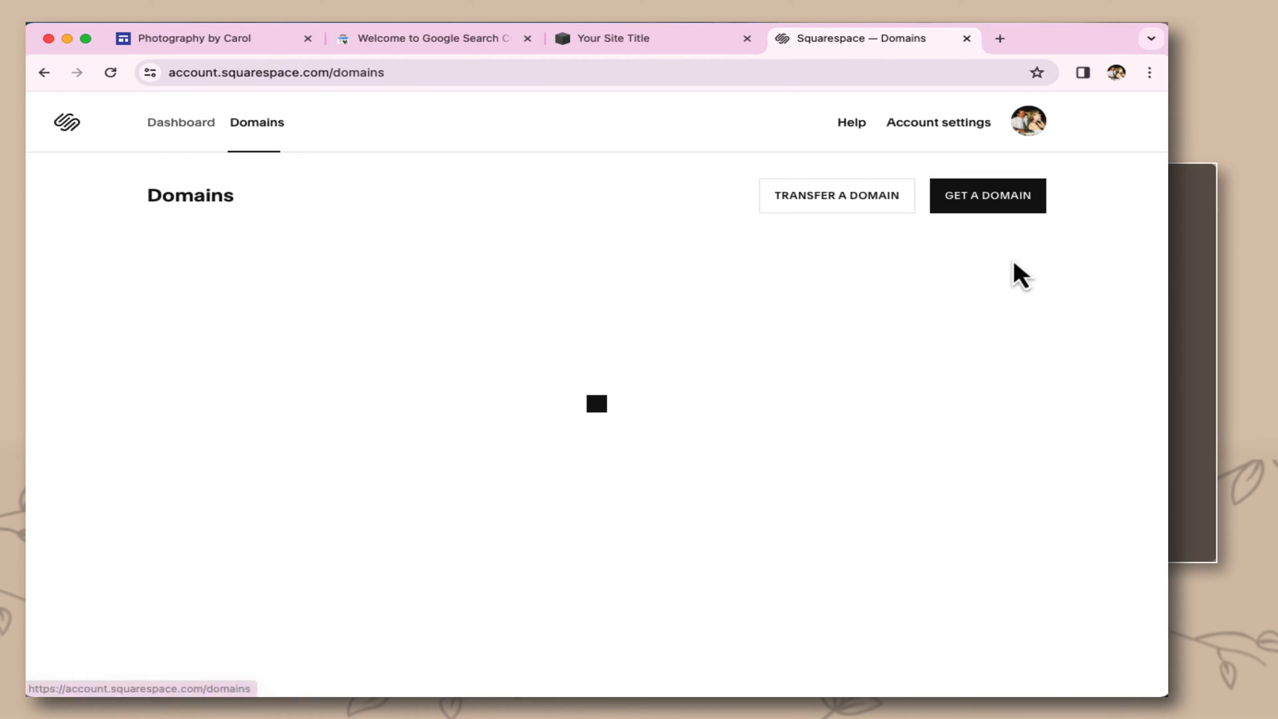
left_click(355, 306)
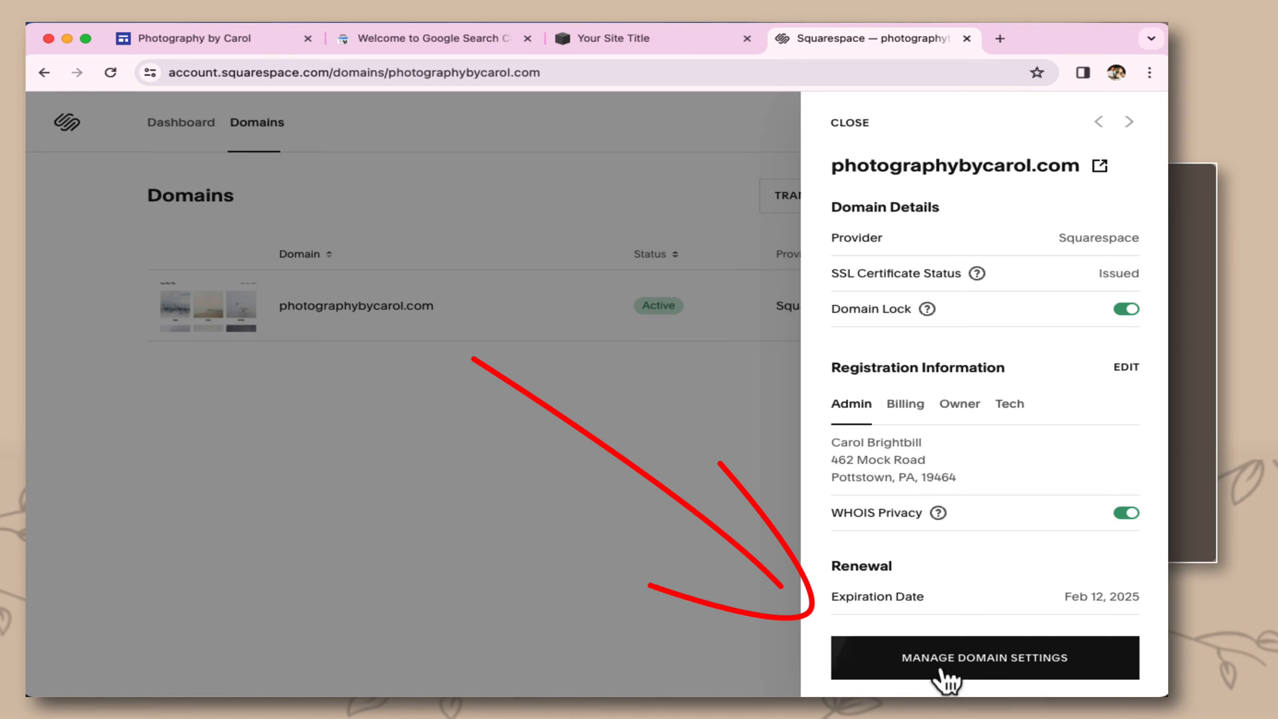
left_click(984, 658)
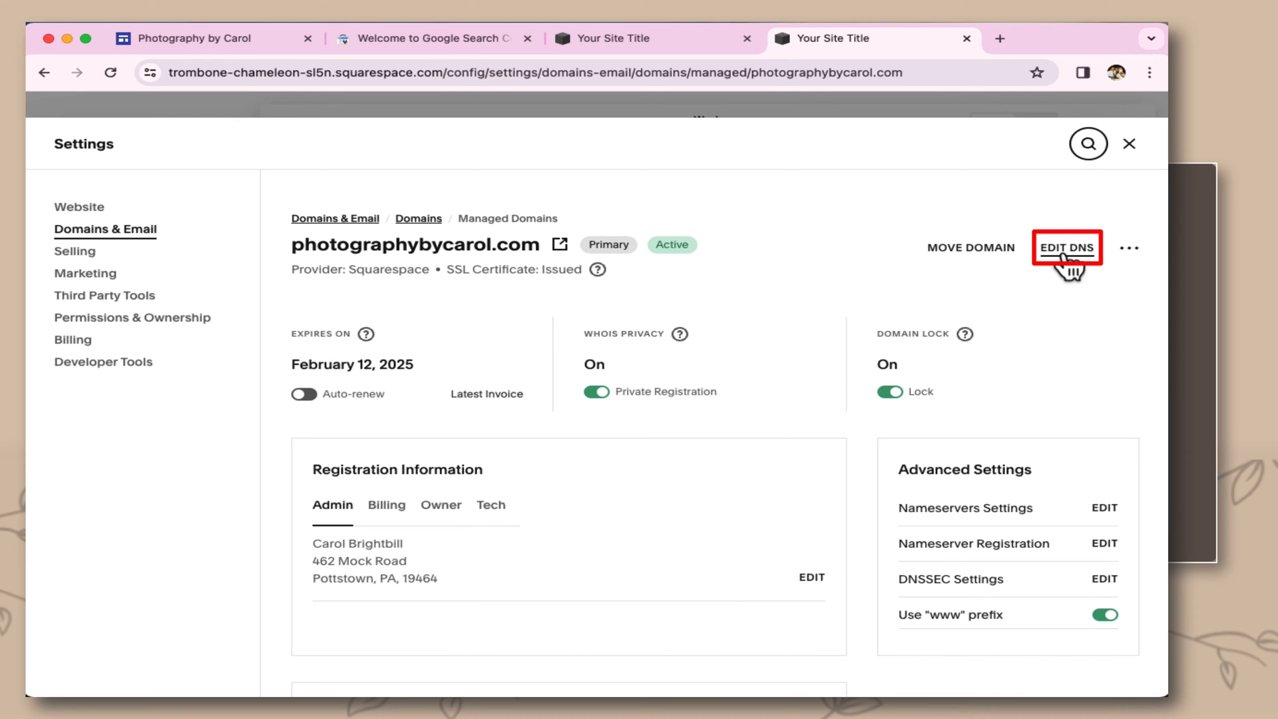
Delete the Squarespace default DNS records and start a new custom record.
left_click(1066, 248)
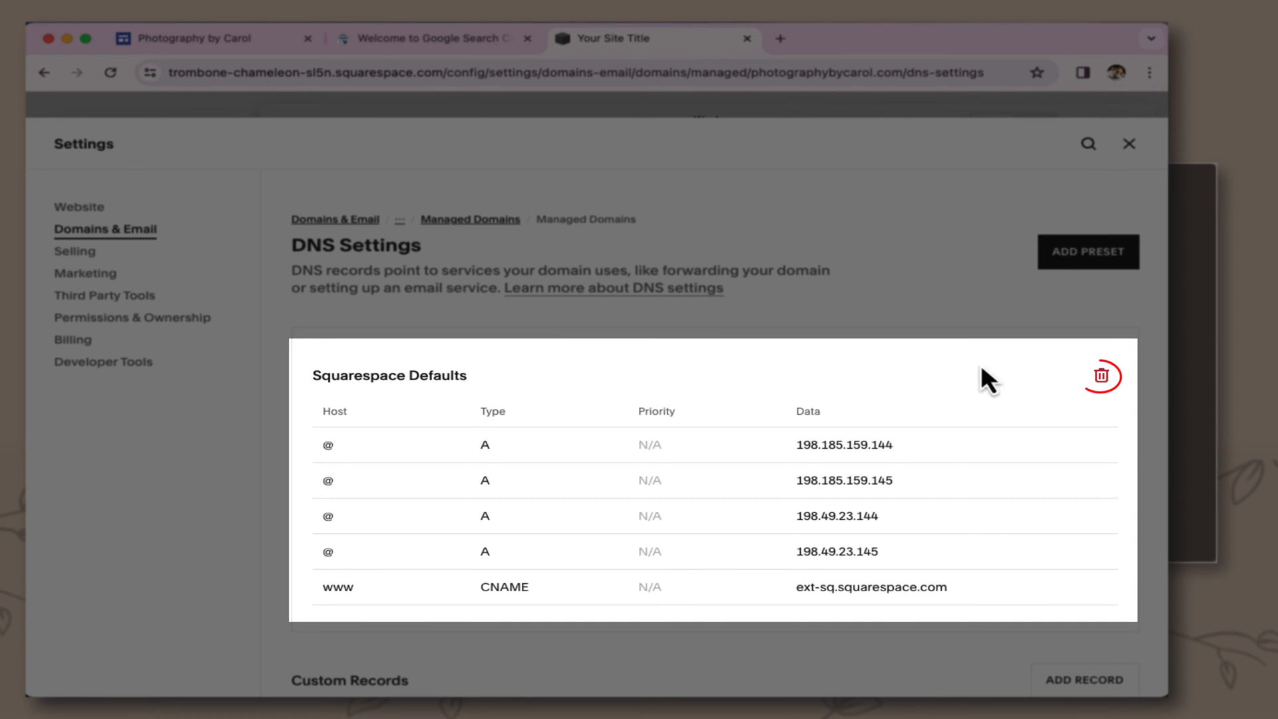
left_click(1098, 377)
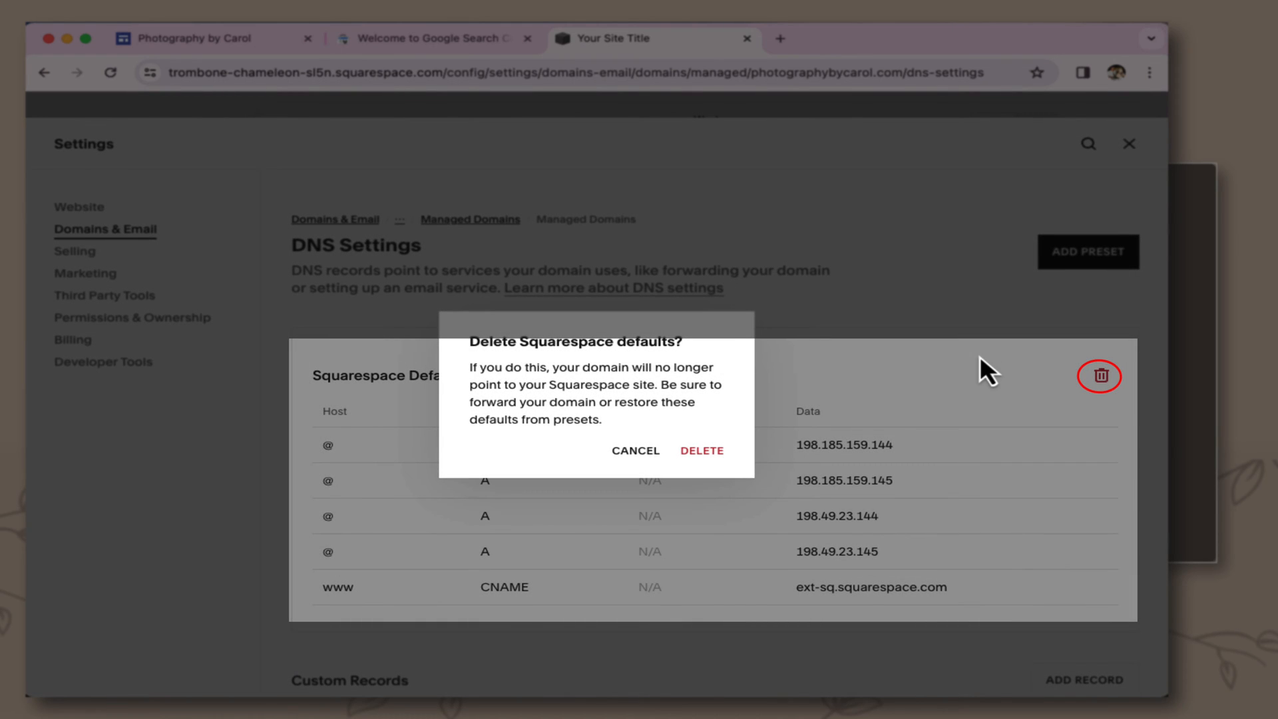
left_click(701, 451)
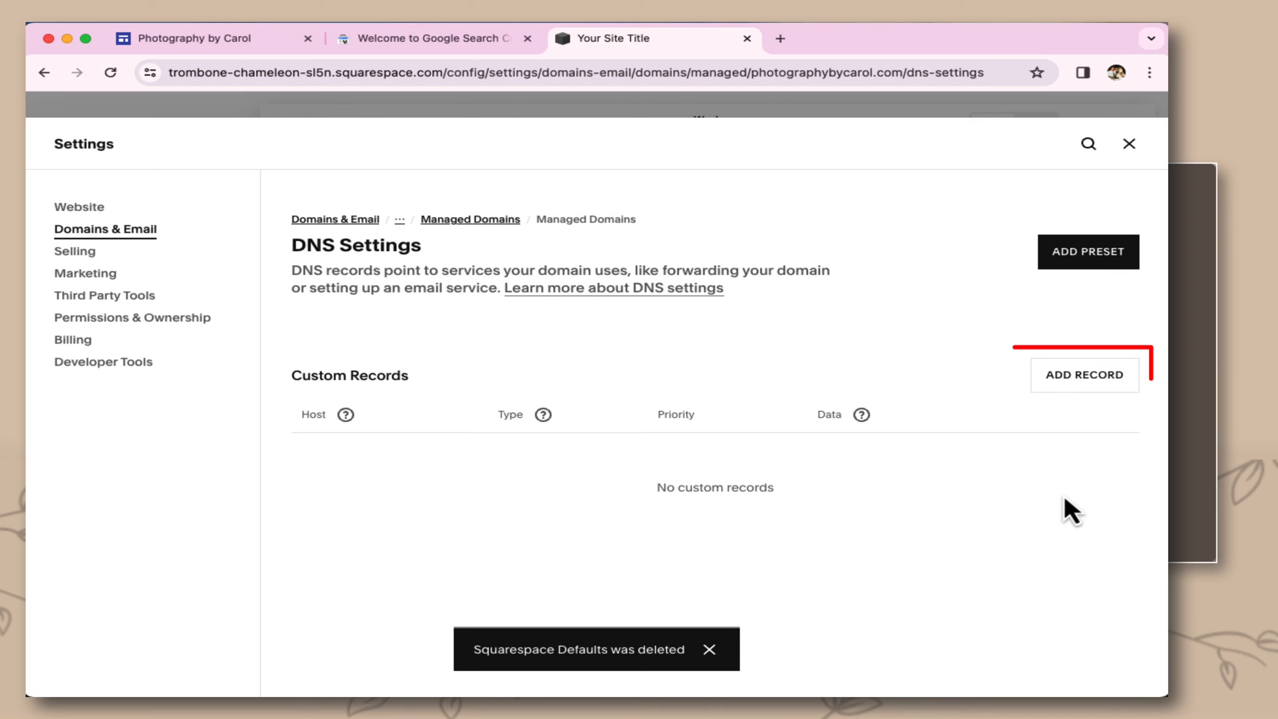
left_click(1084, 375)
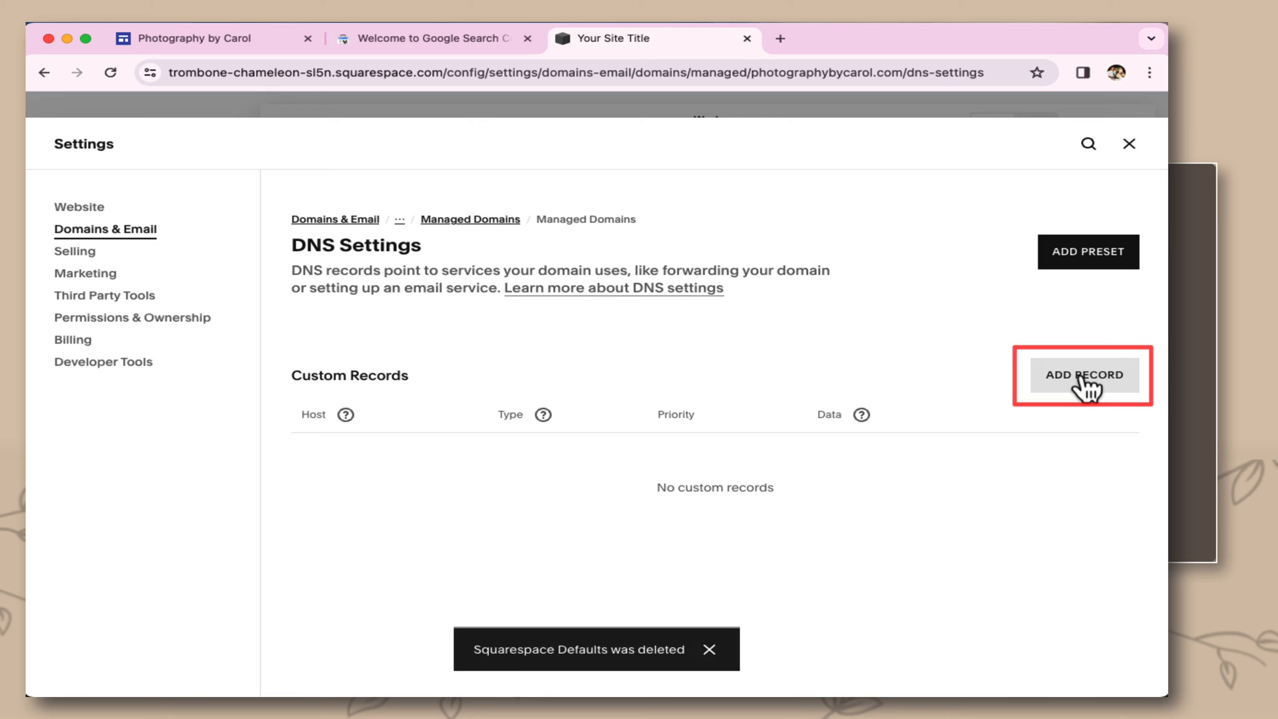
left_click(1083, 376)
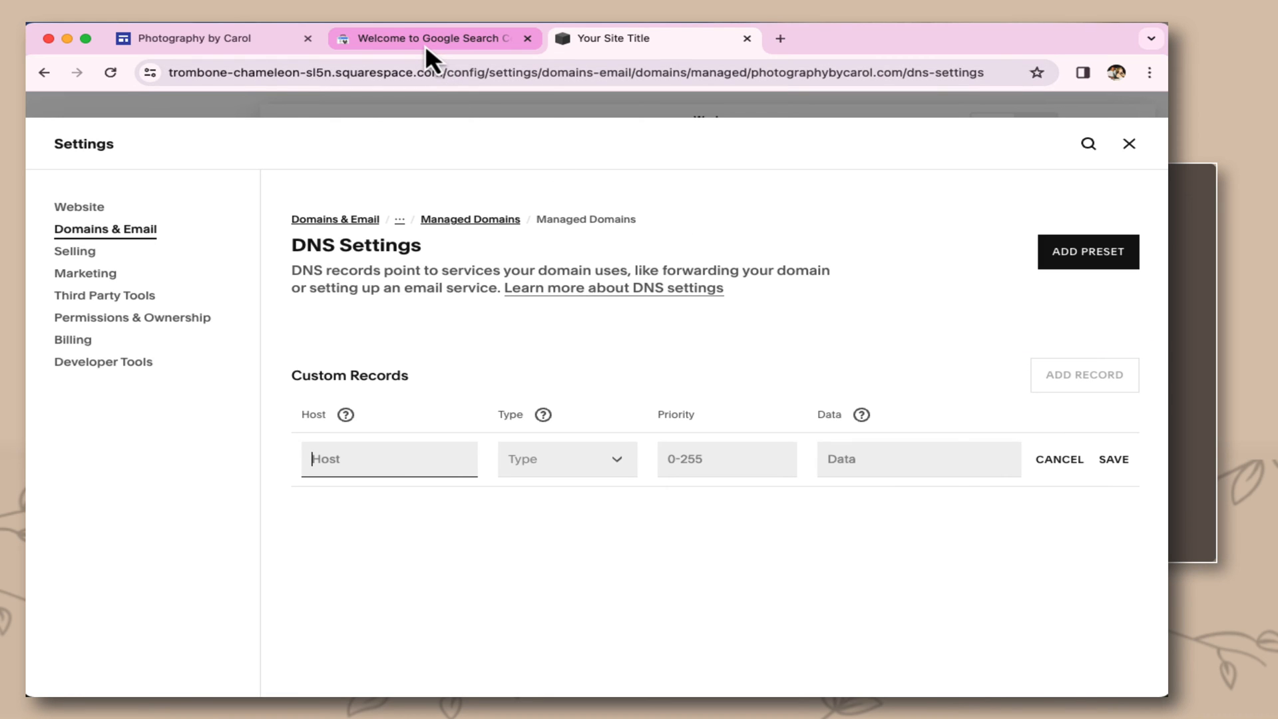
Copy the CNAME label from Search Console and set the new record's type to CNAME.
left_click(432, 39)
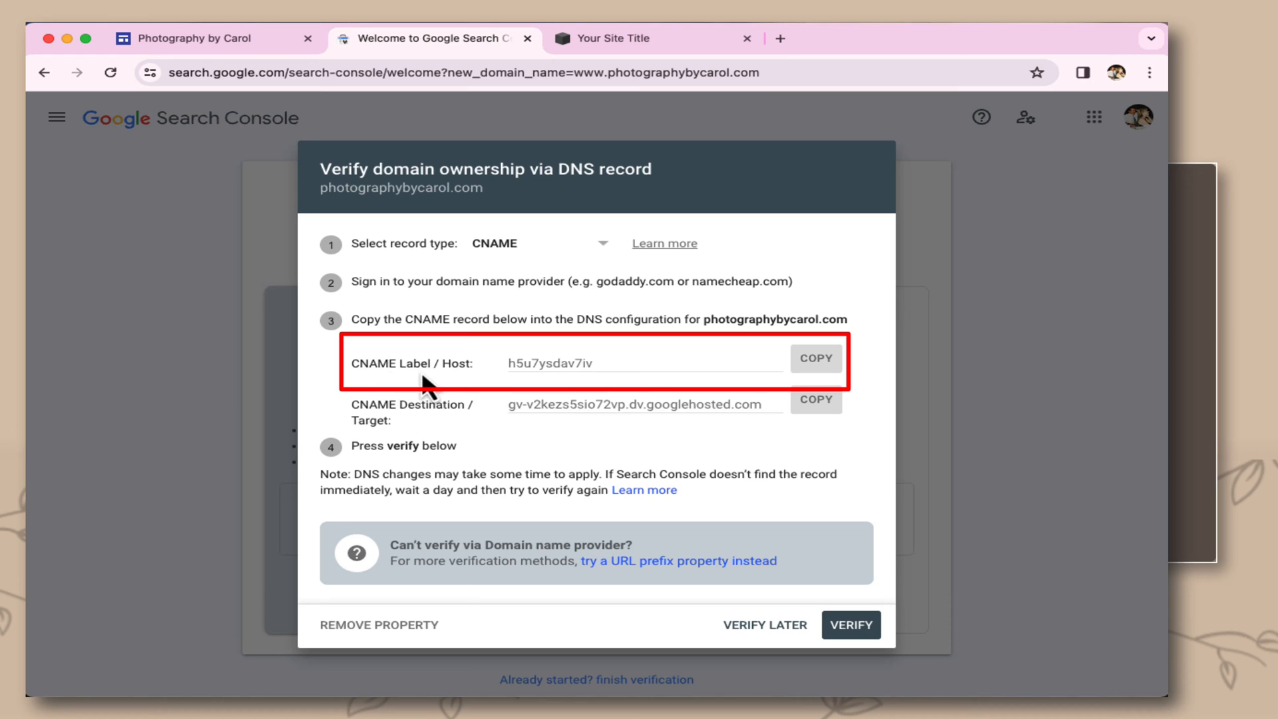
left_click(814, 358)
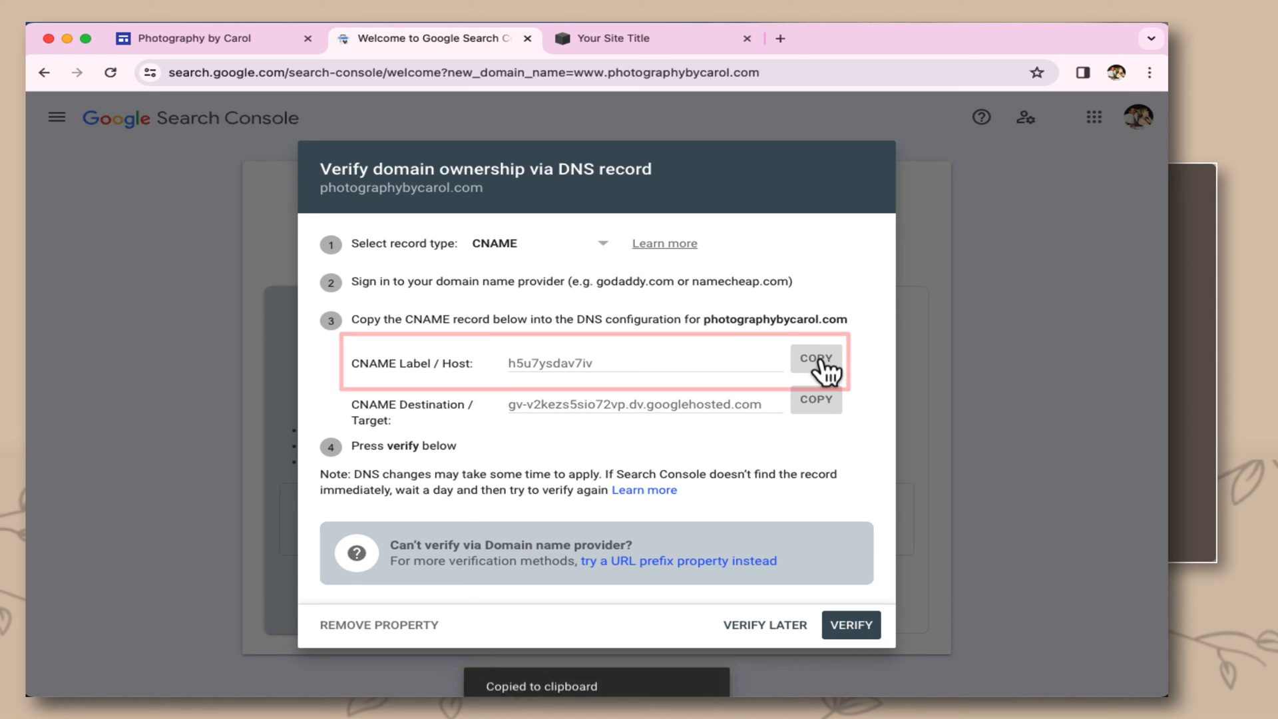
left_click(642, 39)
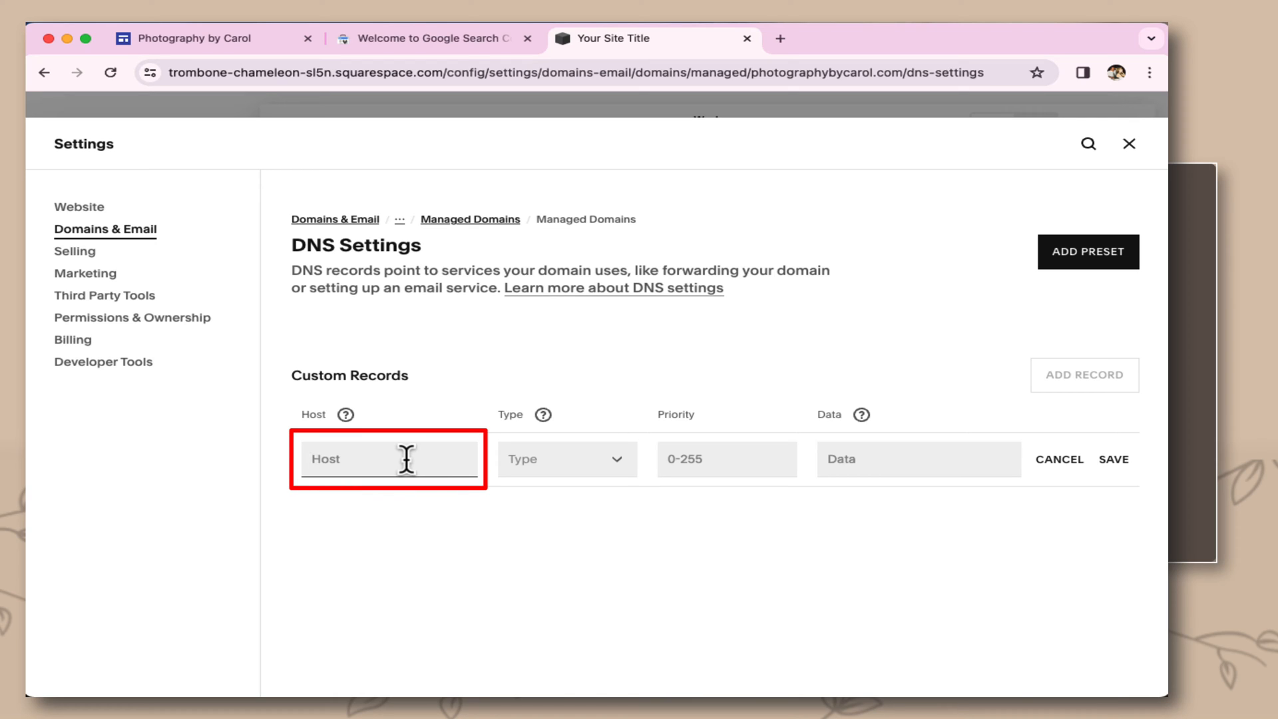
left_click(564, 459)
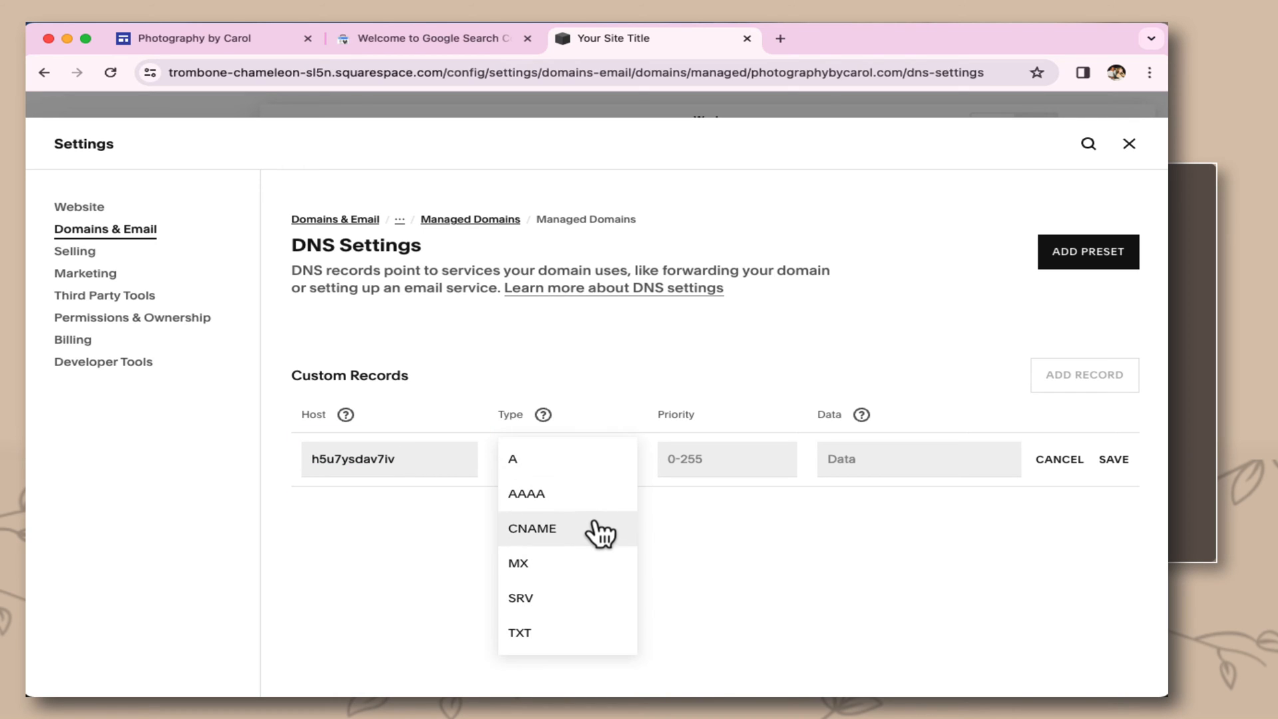
left_click(533, 529)
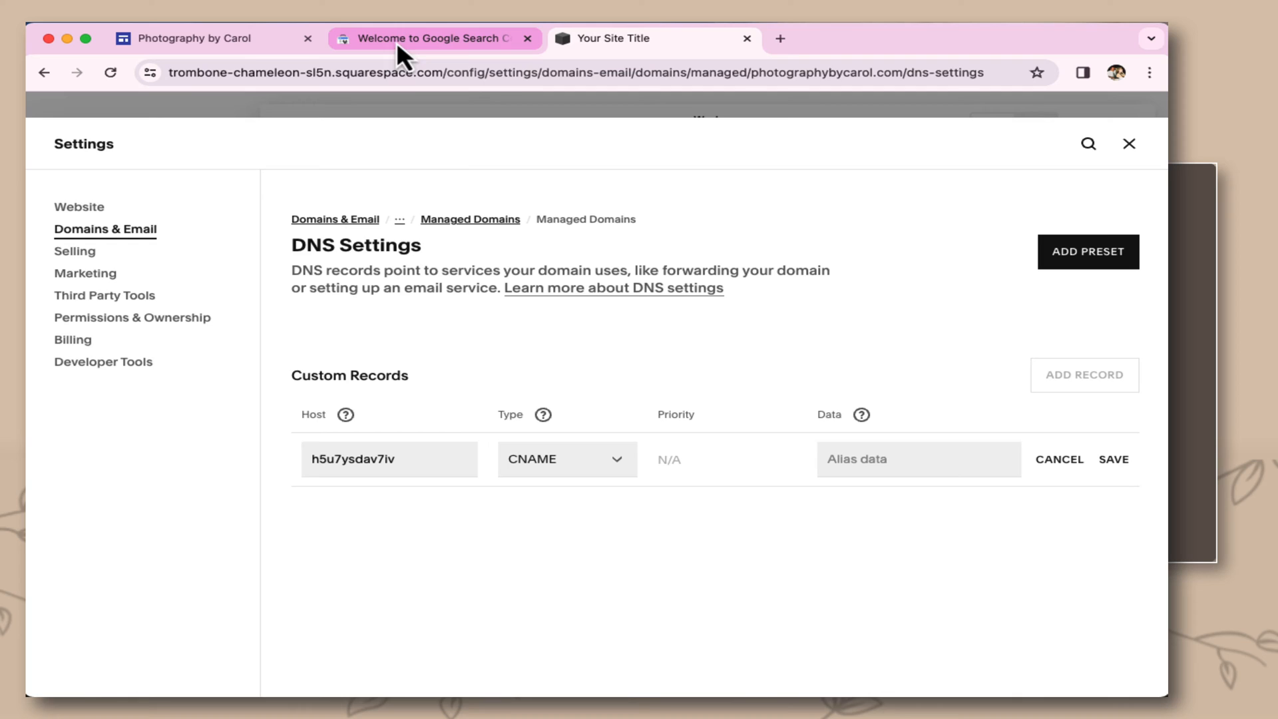
Enter the sio72vp.dv.googlehosted.com target as the record data and save the CNAME record.
left_click(437, 39)
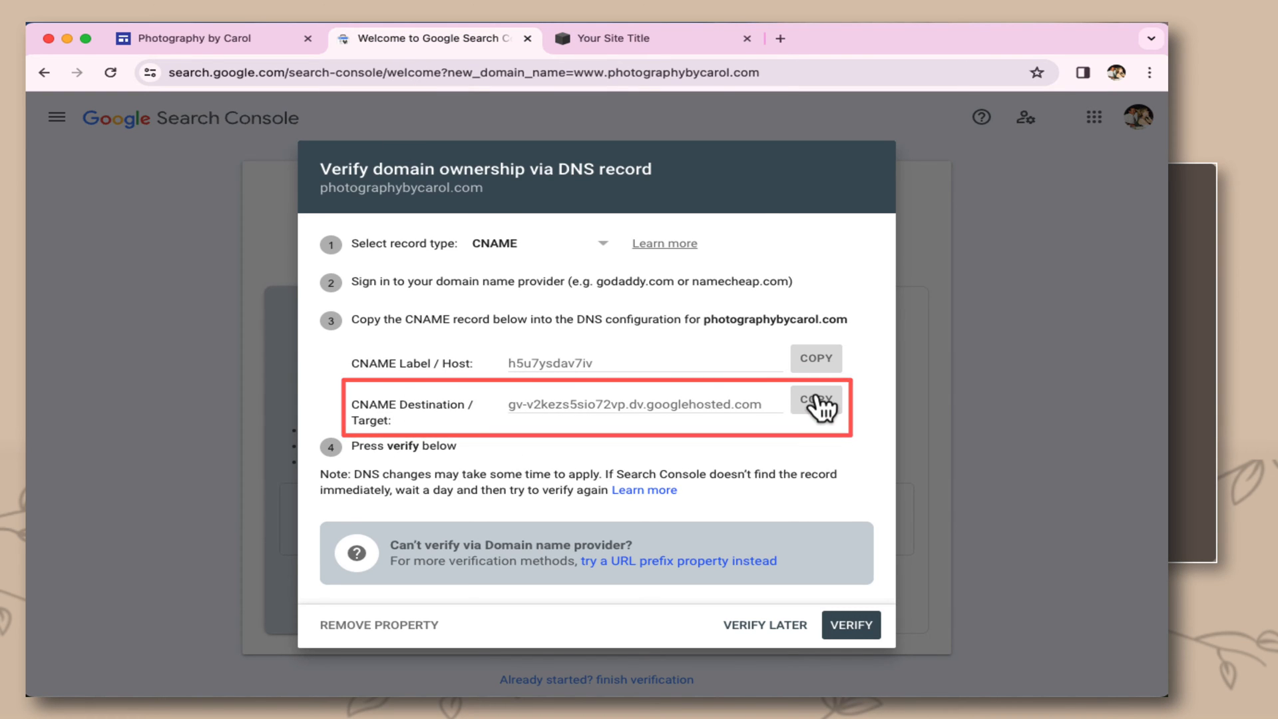
left_click(648, 39)
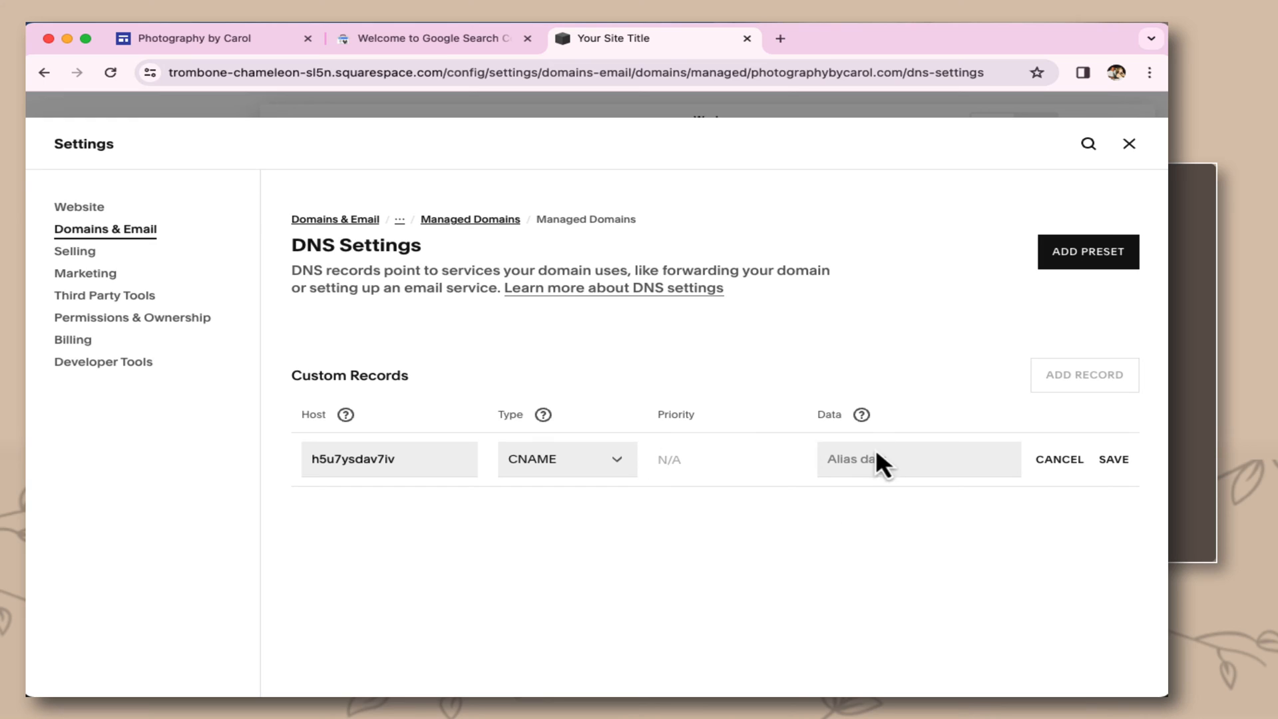
left_click(917, 460)
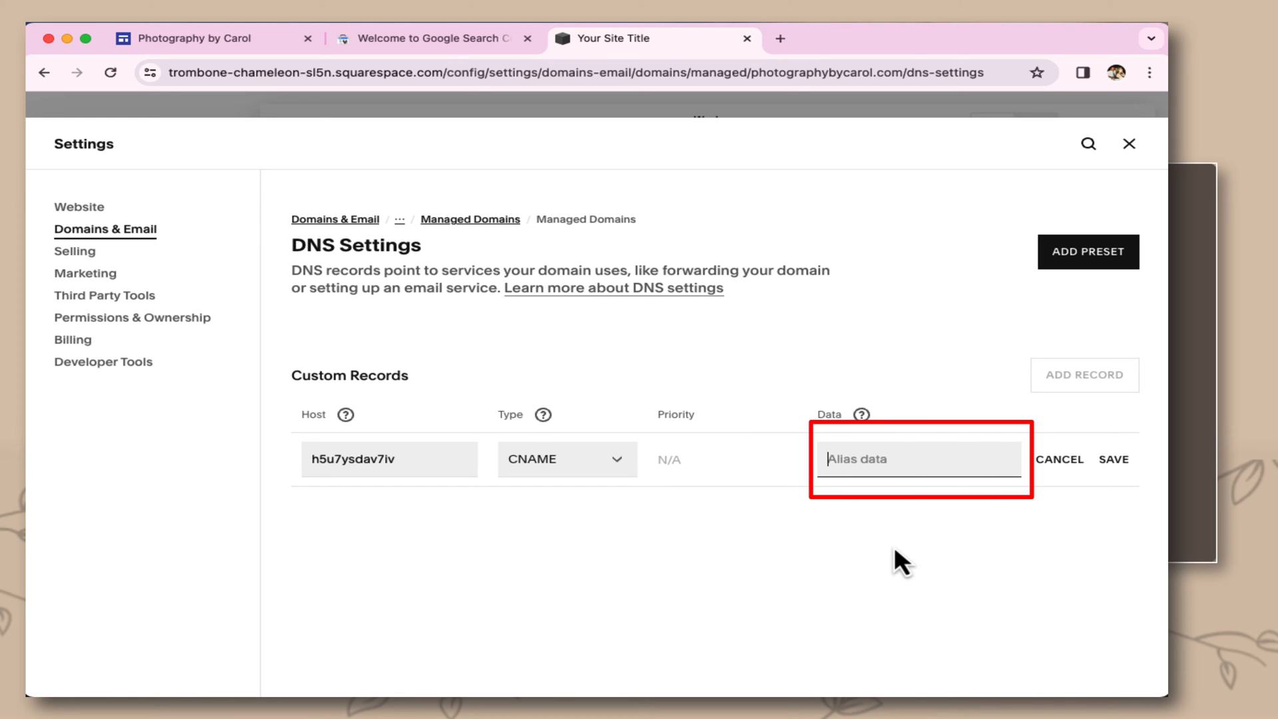
type("sio72vp.dv.googlehosted.com")
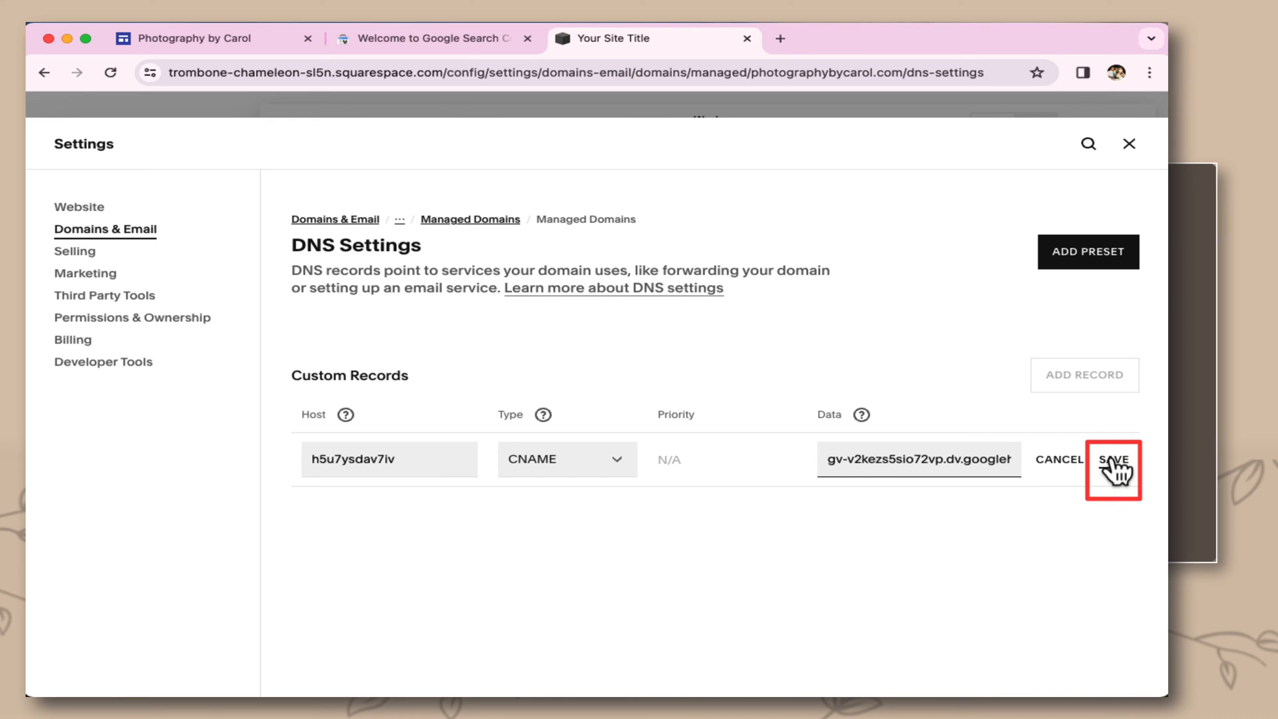
left_click(1115, 459)
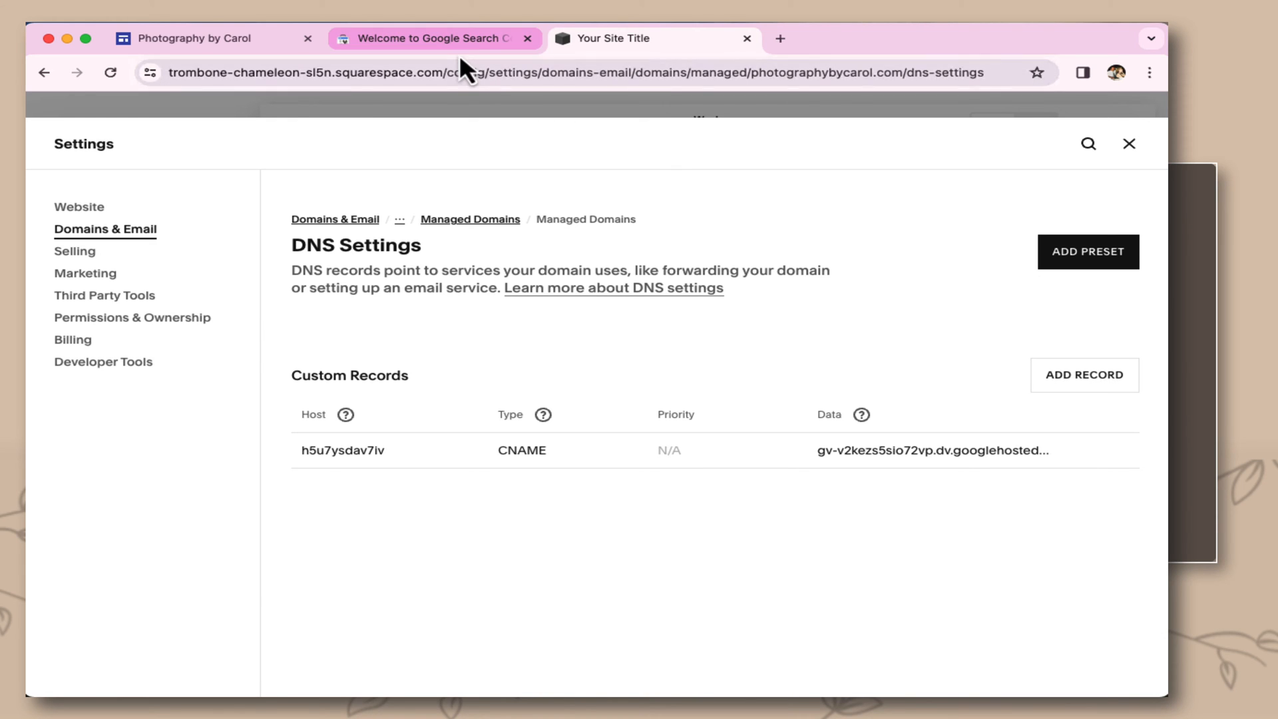
Verify ownership of photographybycarol.com in Search Console and go to its property.
left_click(431, 39)
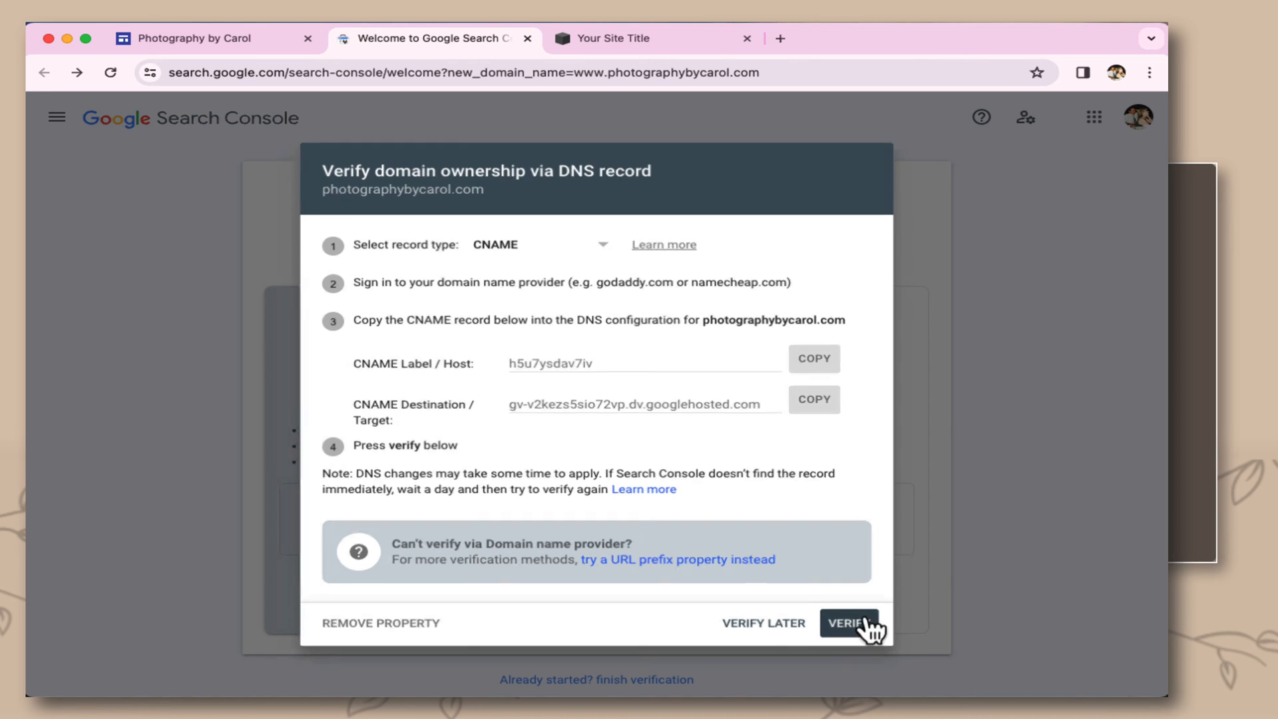
left_click(848, 623)
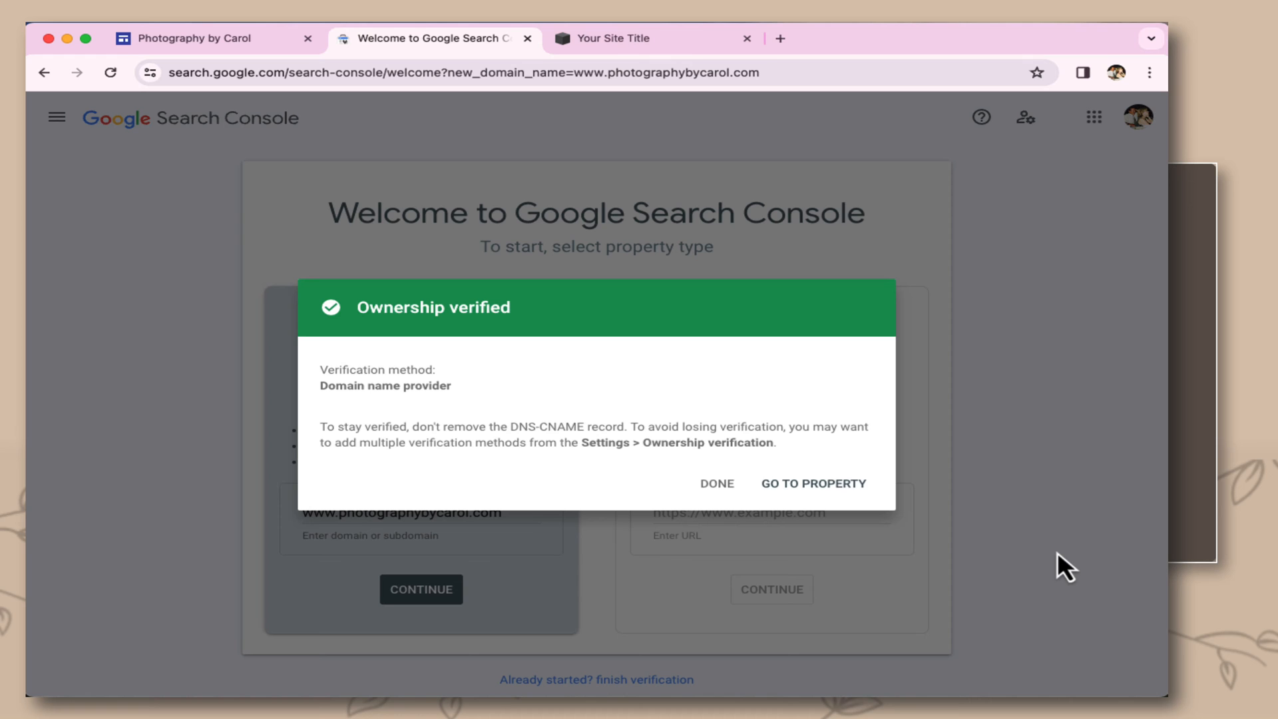
mouse_move(824, 498)
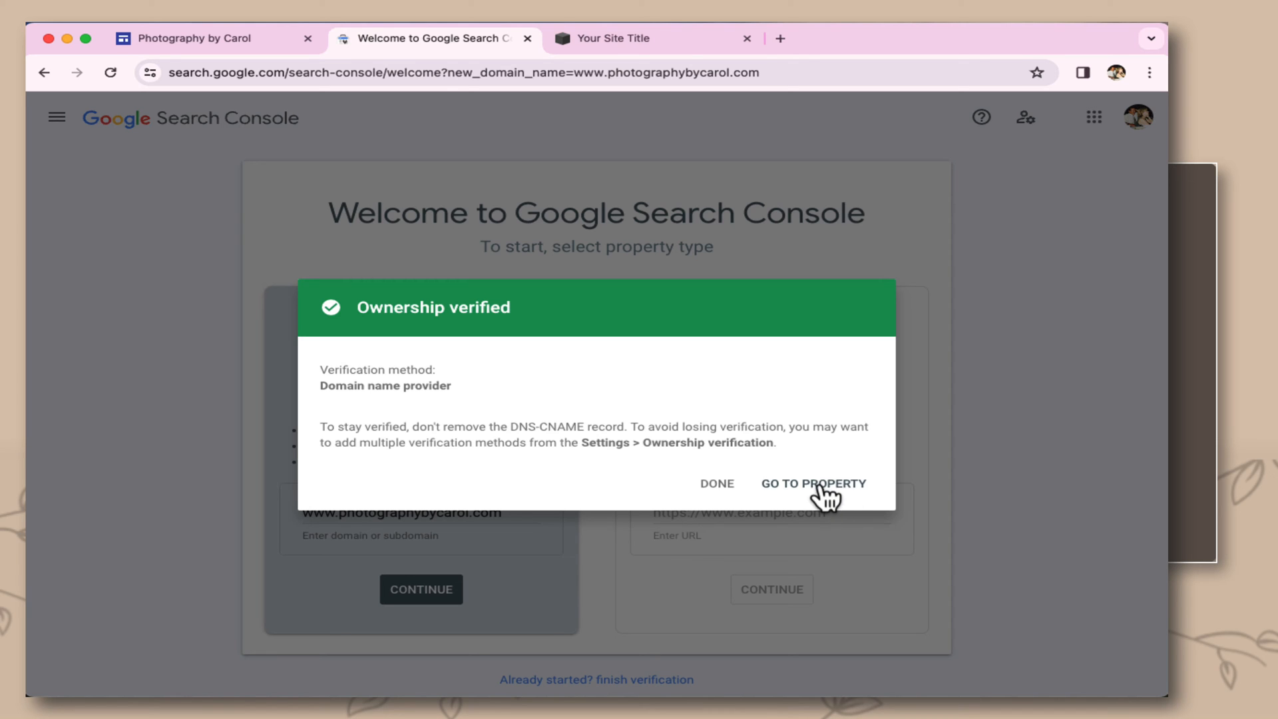
left_click(812, 483)
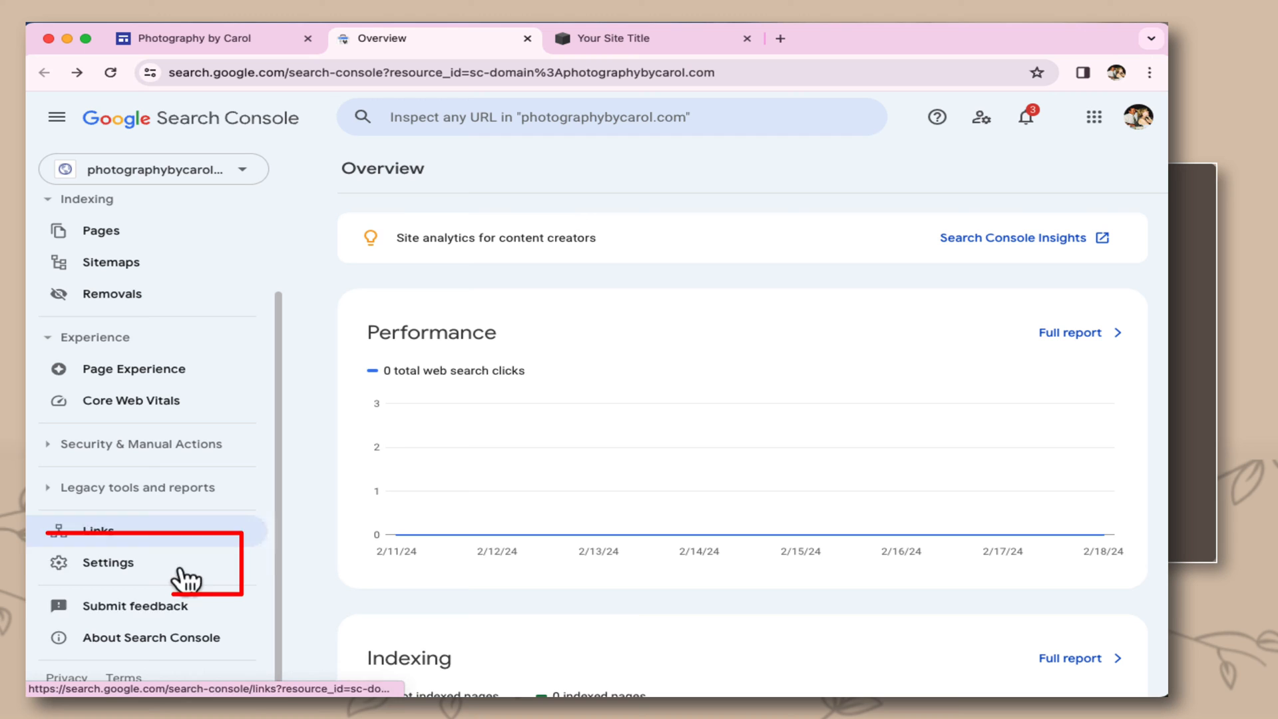
left_click(106, 562)
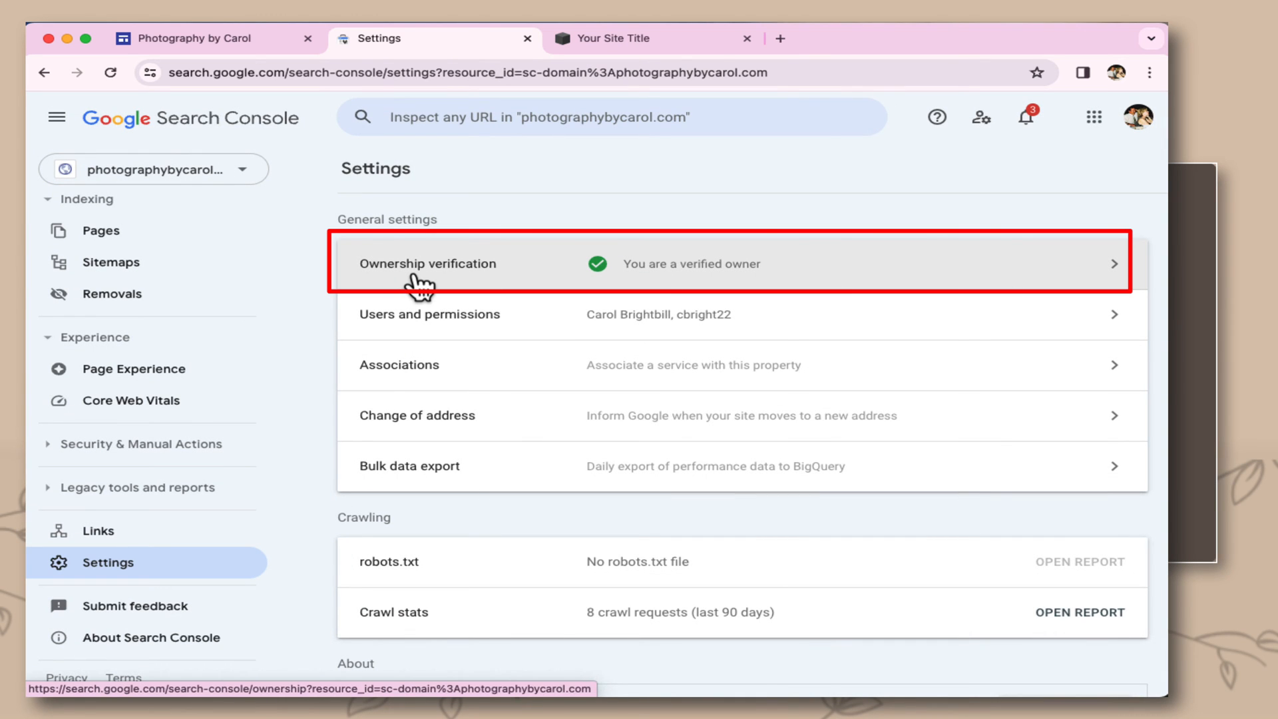
mouse_move(490, 289)
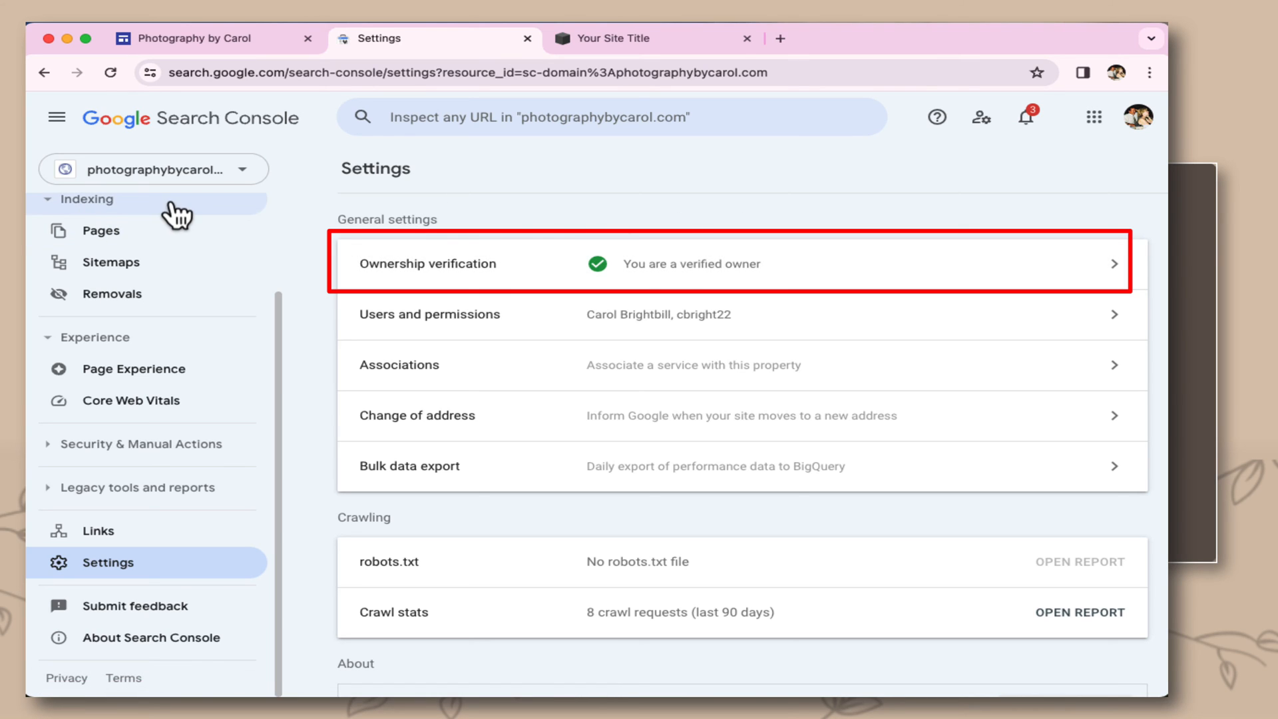
left_click(204, 38)
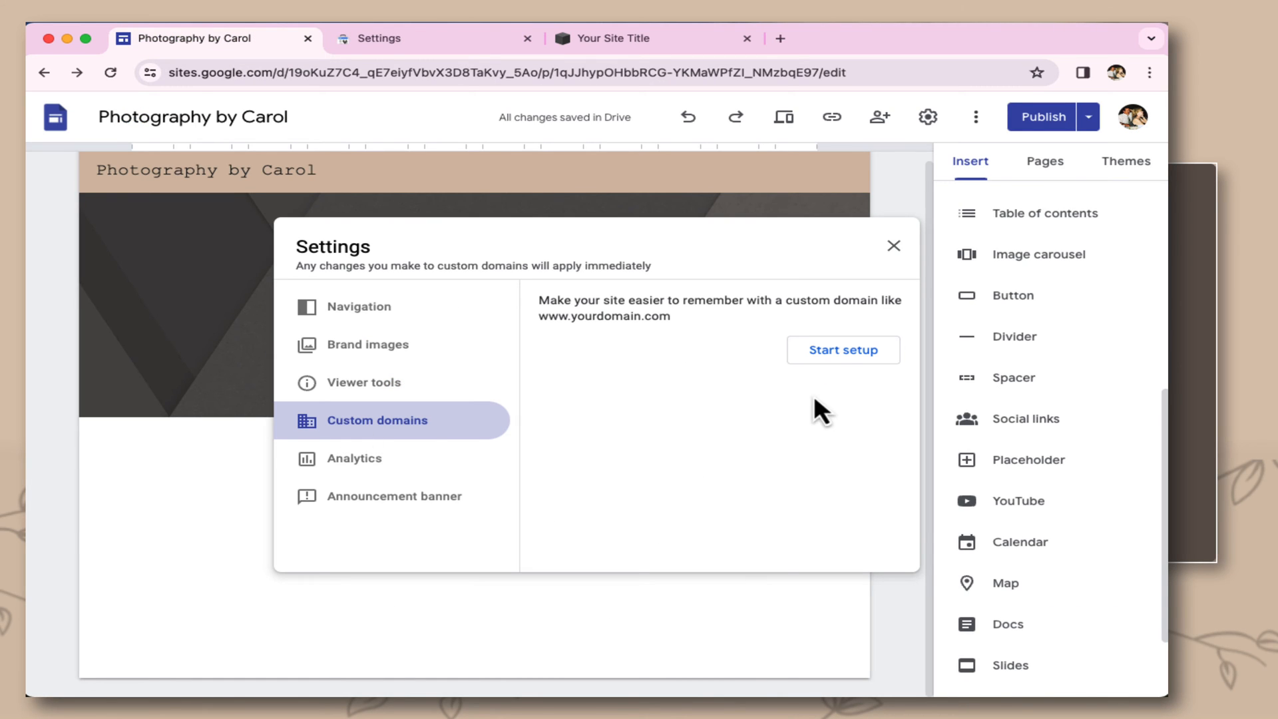
Enter photographybycarol.com in Custom domains setup and select the ghs.googlehosted.com. destination.
left_click(843, 350)
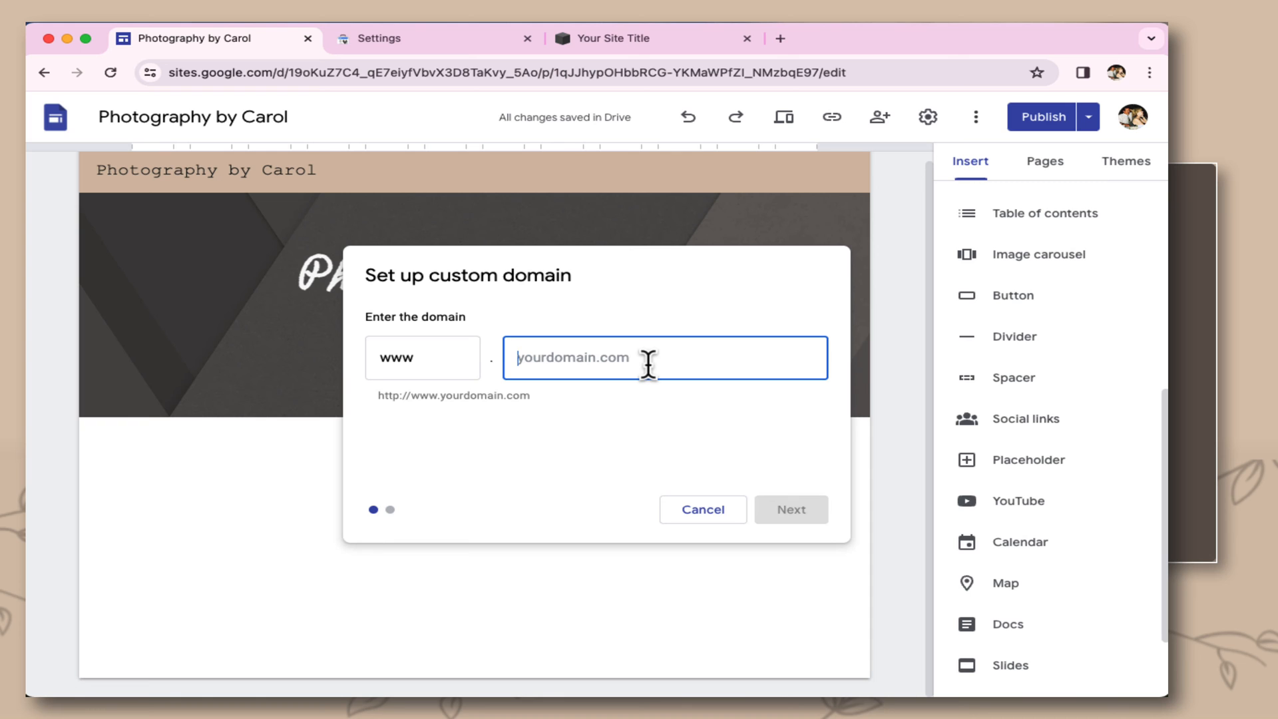
type("photographybycarol.com")
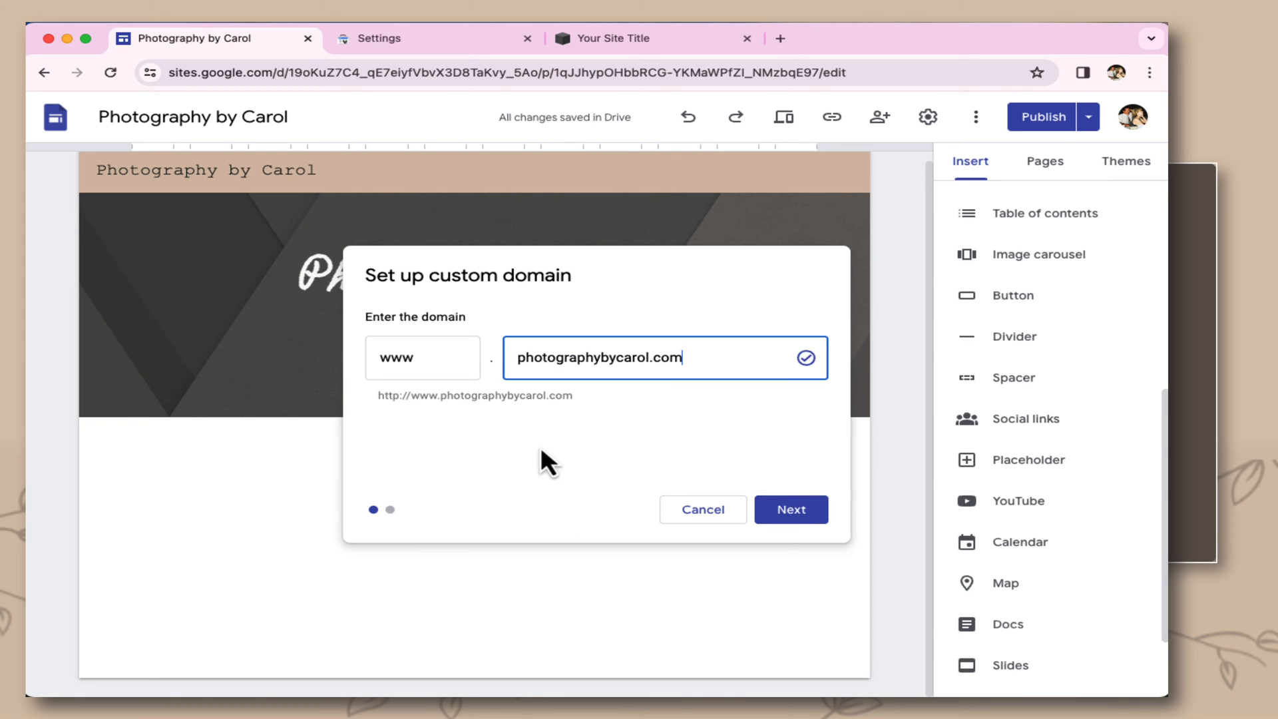
left_click(790, 508)
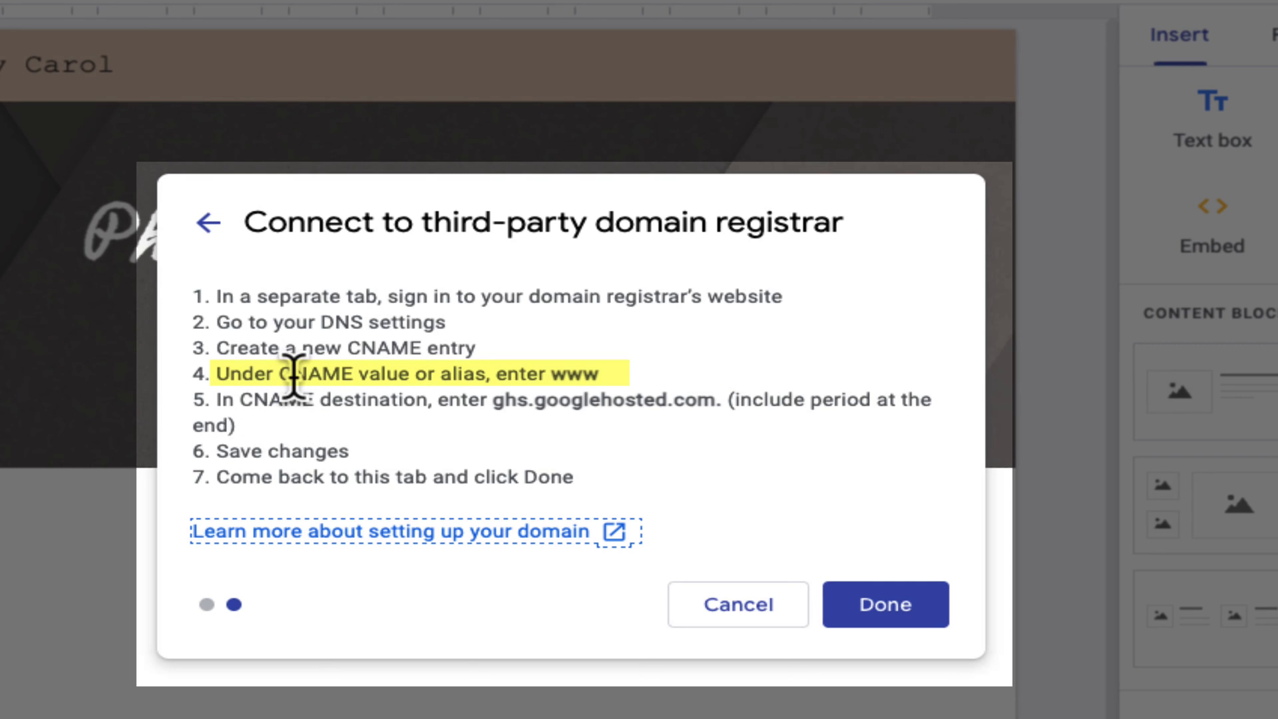
mouse_move(627, 412)
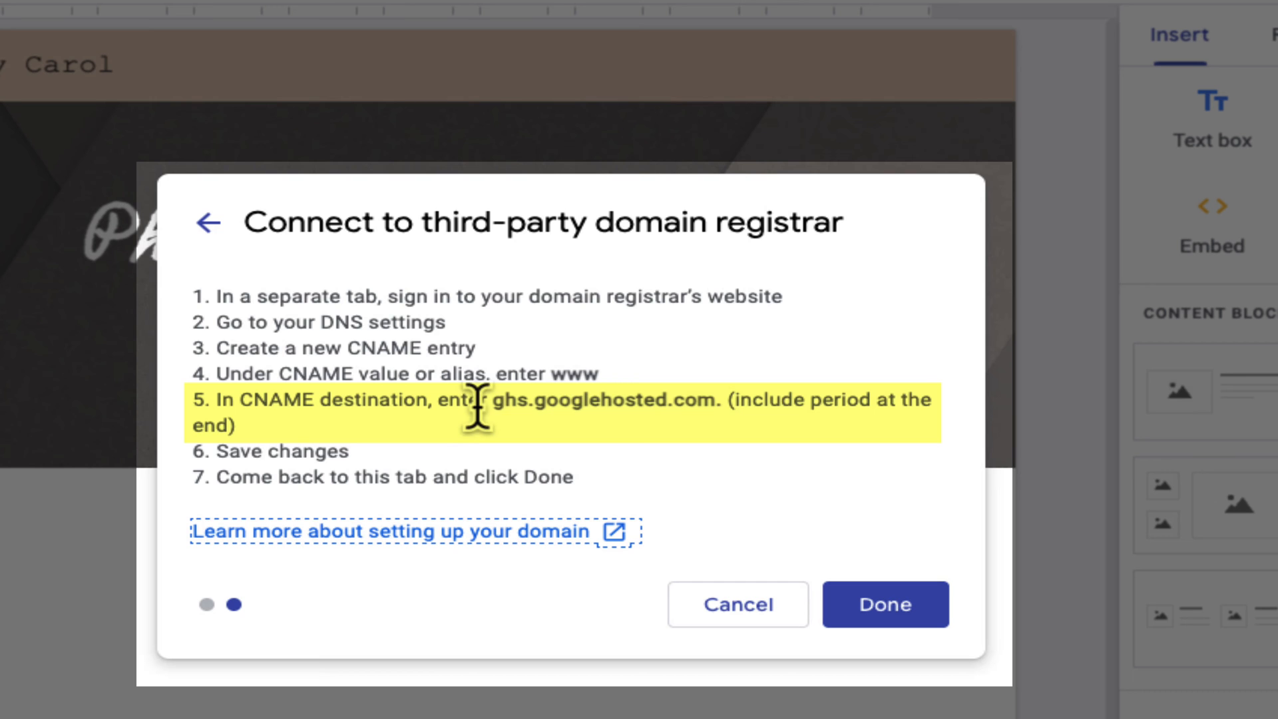
double_click(599, 399)
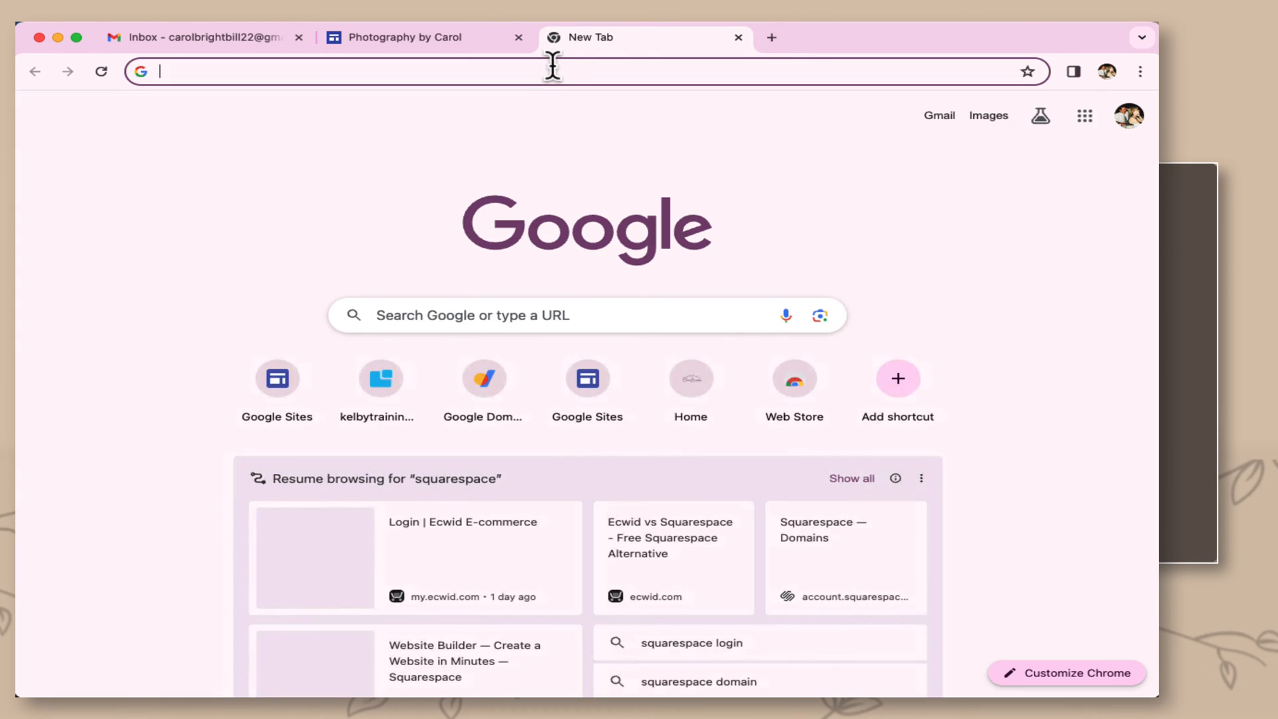
Reach the DNS records for photographybycarol.com in Squarespace and start a new record.
left_click(824, 528)
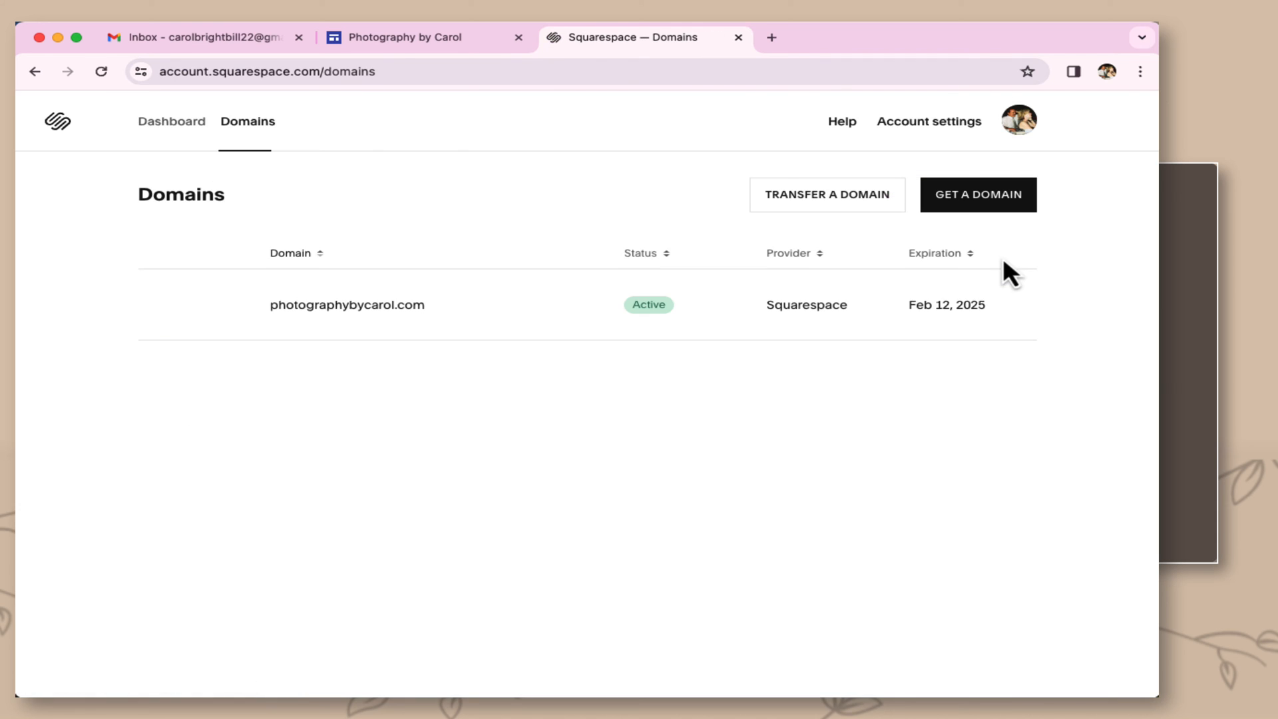
left_click(348, 304)
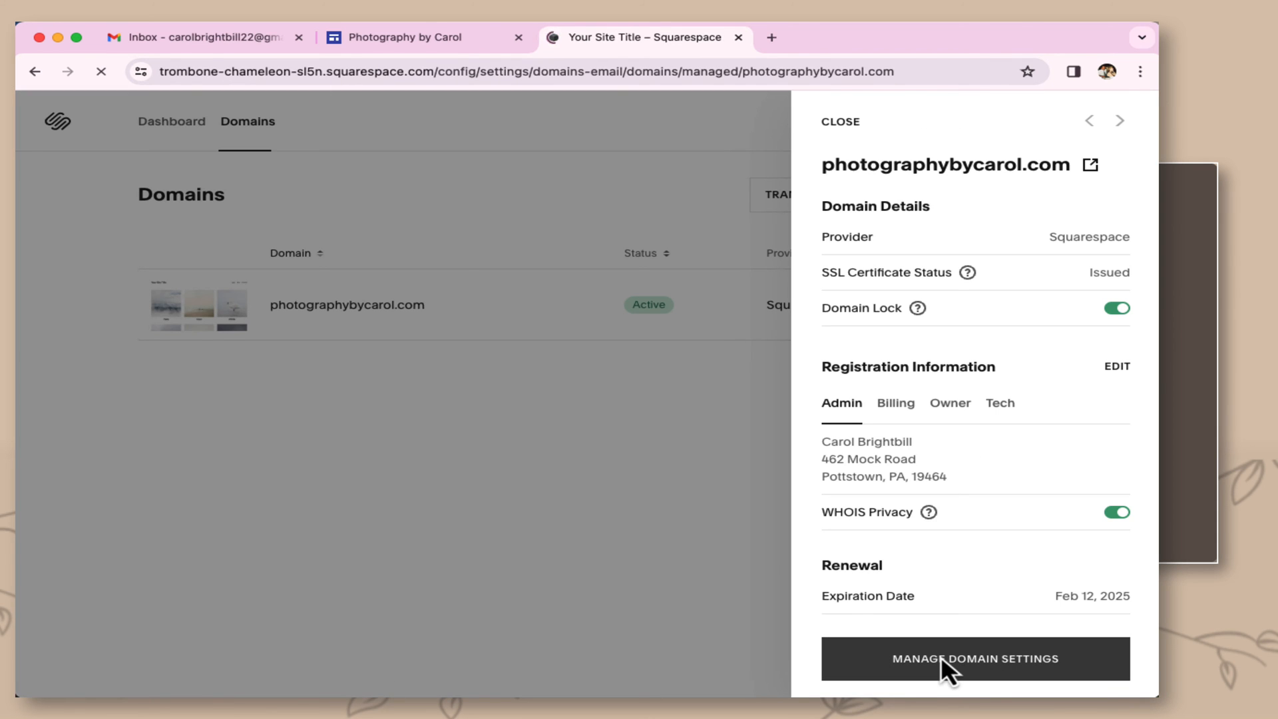
left_click(975, 659)
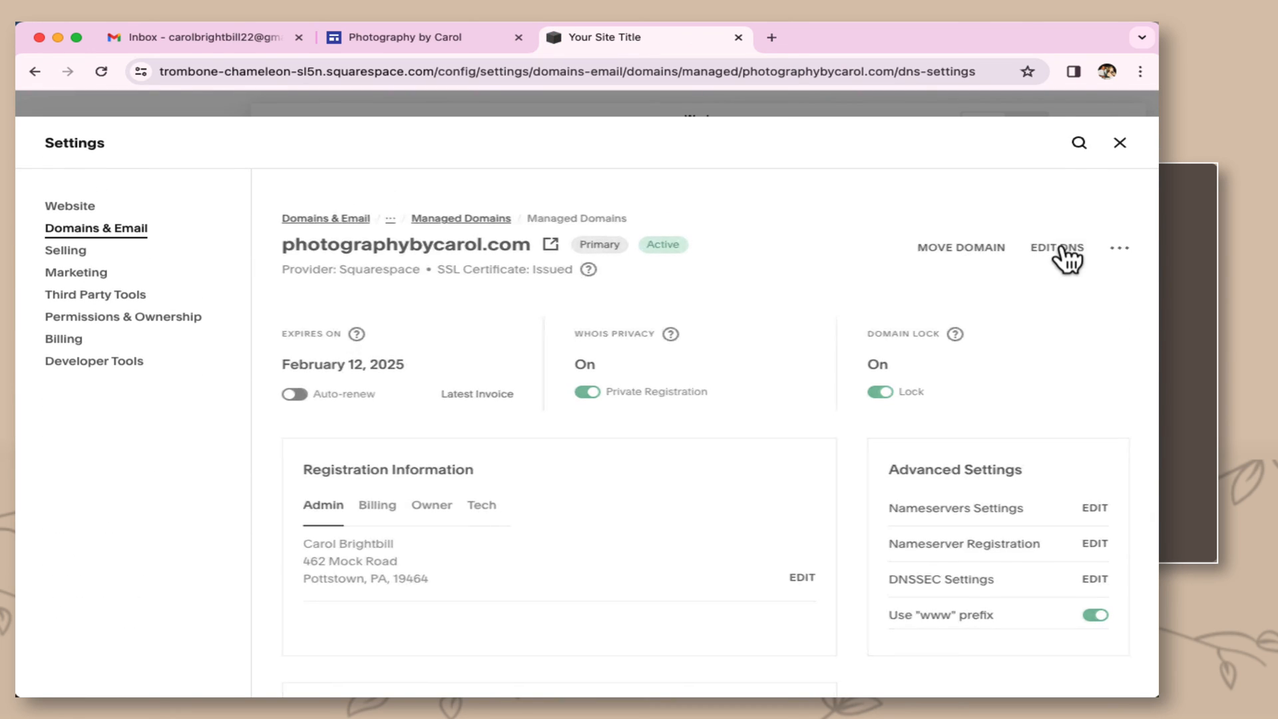
left_click(1057, 248)
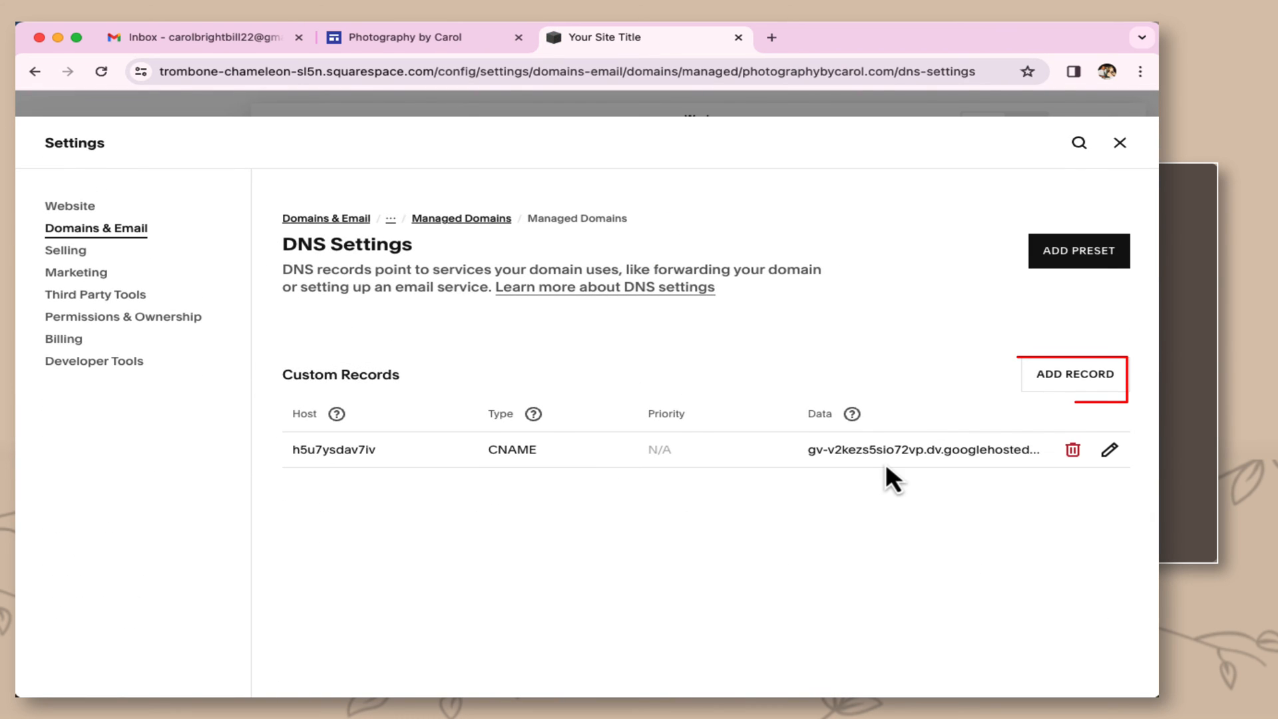
left_click(1074, 374)
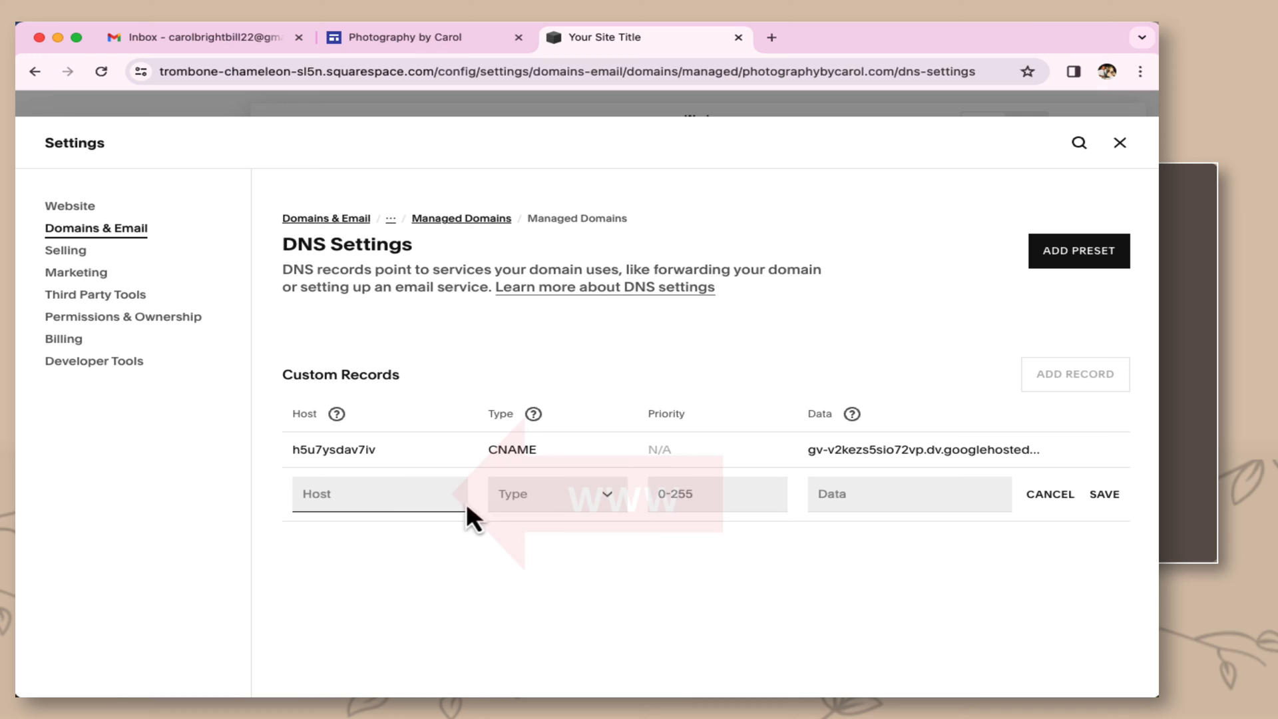
Save a www CNAME record pointing to ghs.googlehosted.com.
type("w")
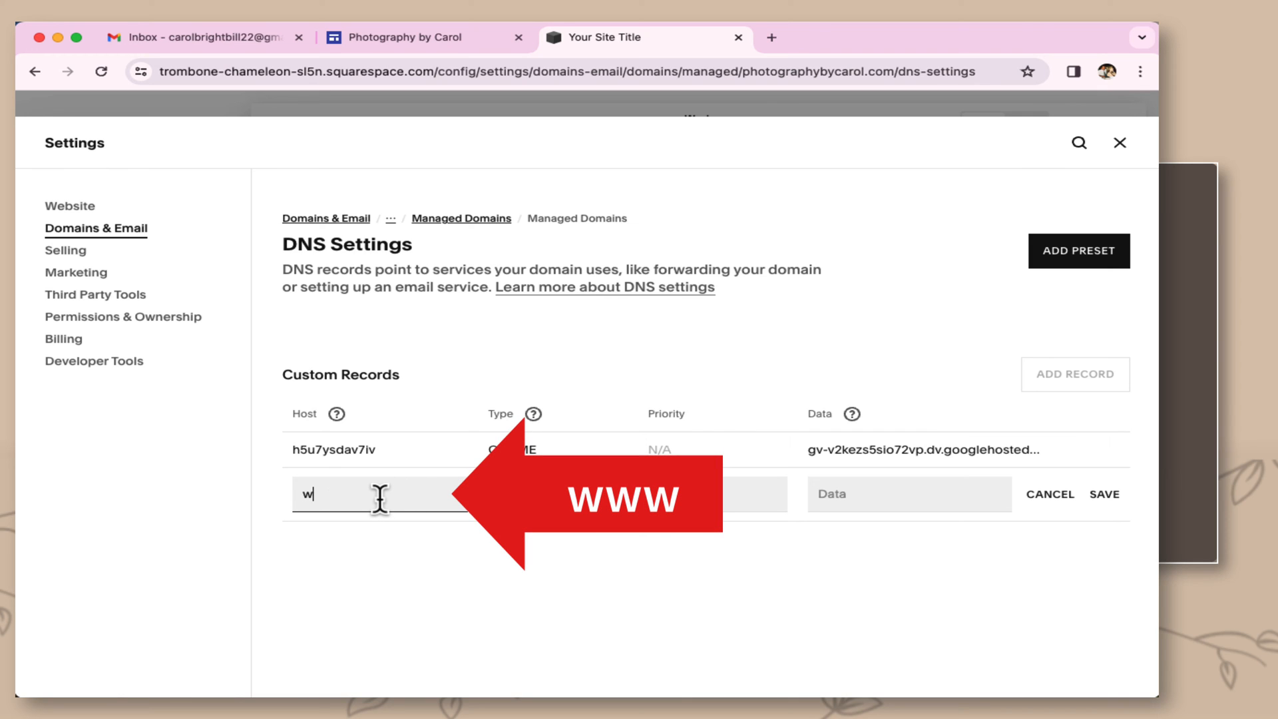
left_click(554, 494)
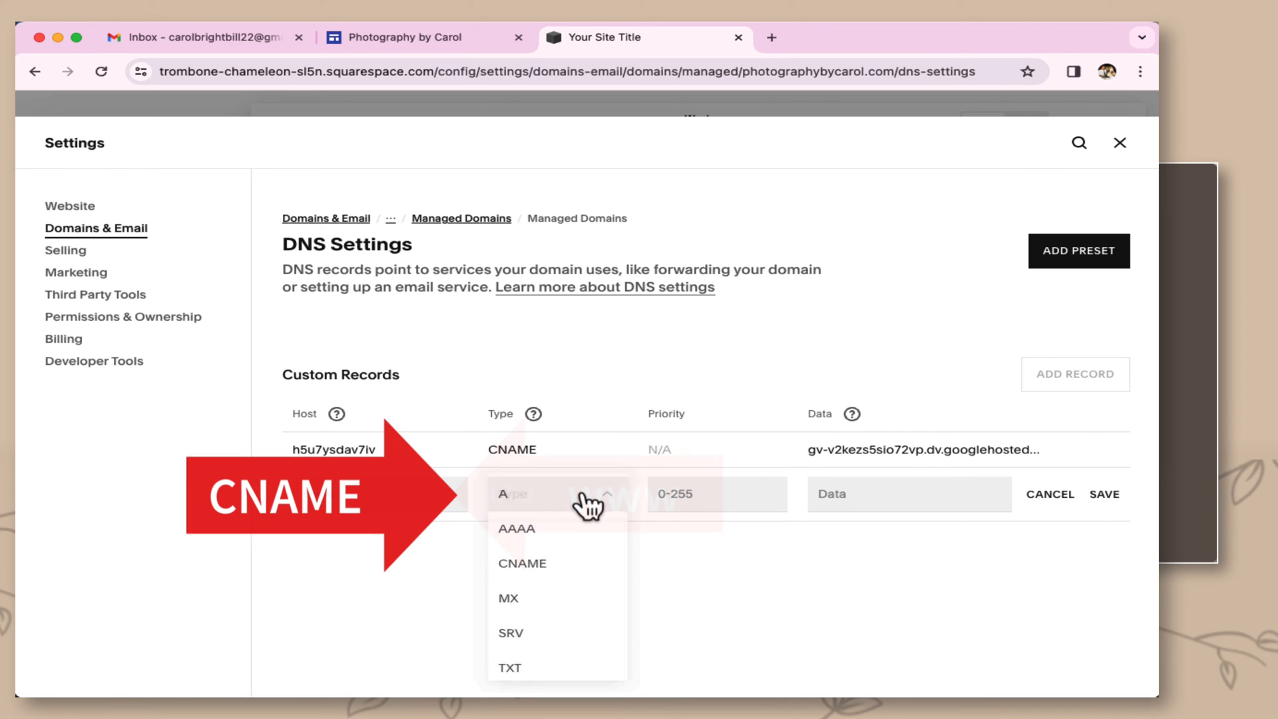
left_click(522, 564)
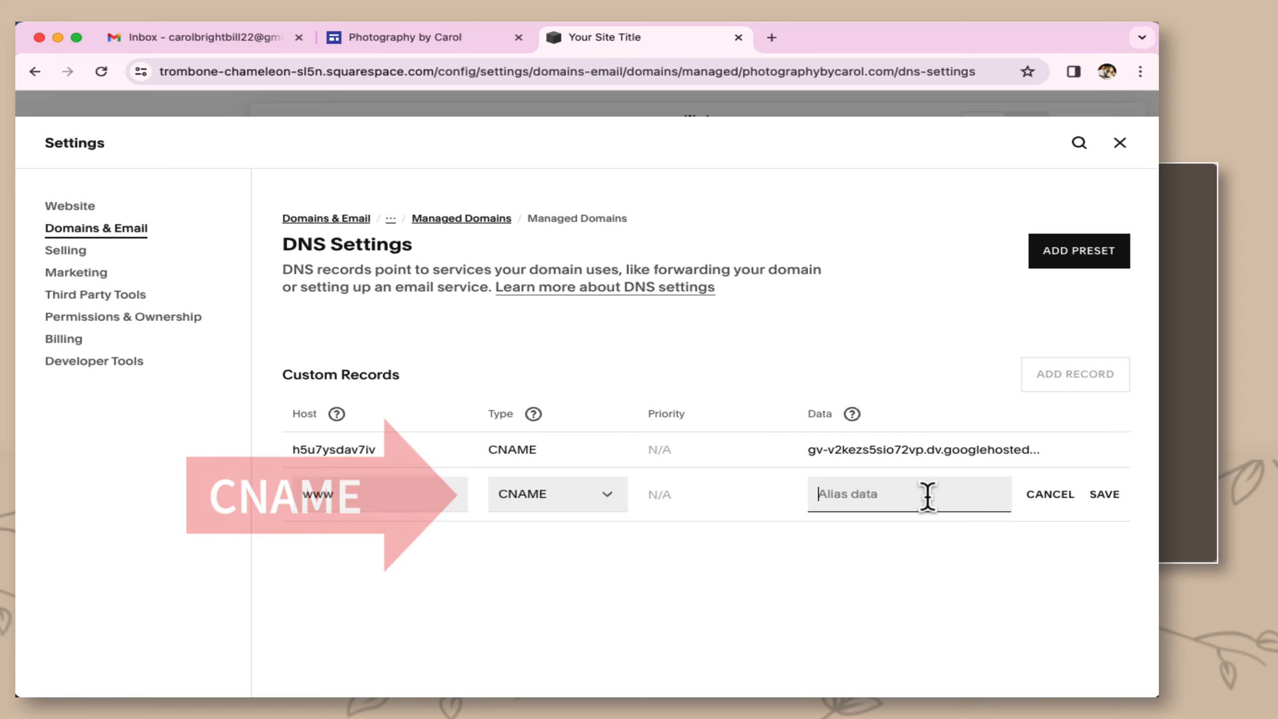
type("ghs.googlehosted.com.")
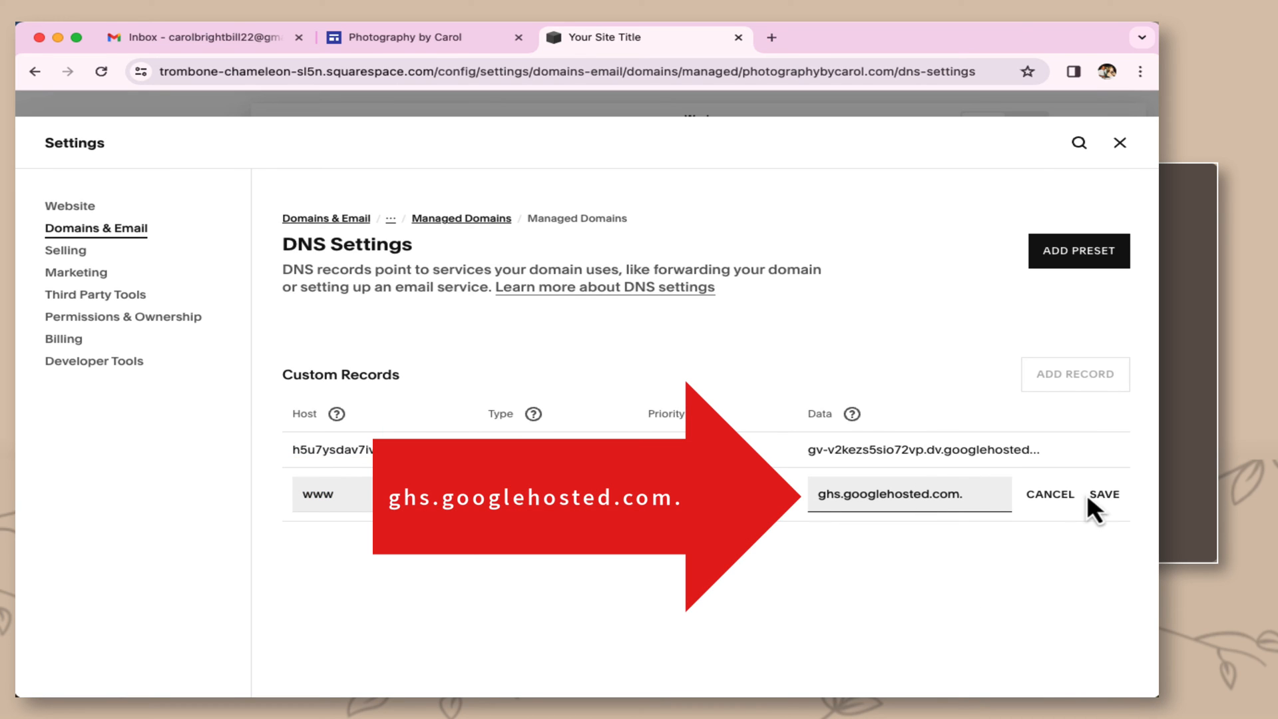
left_click(1105, 494)
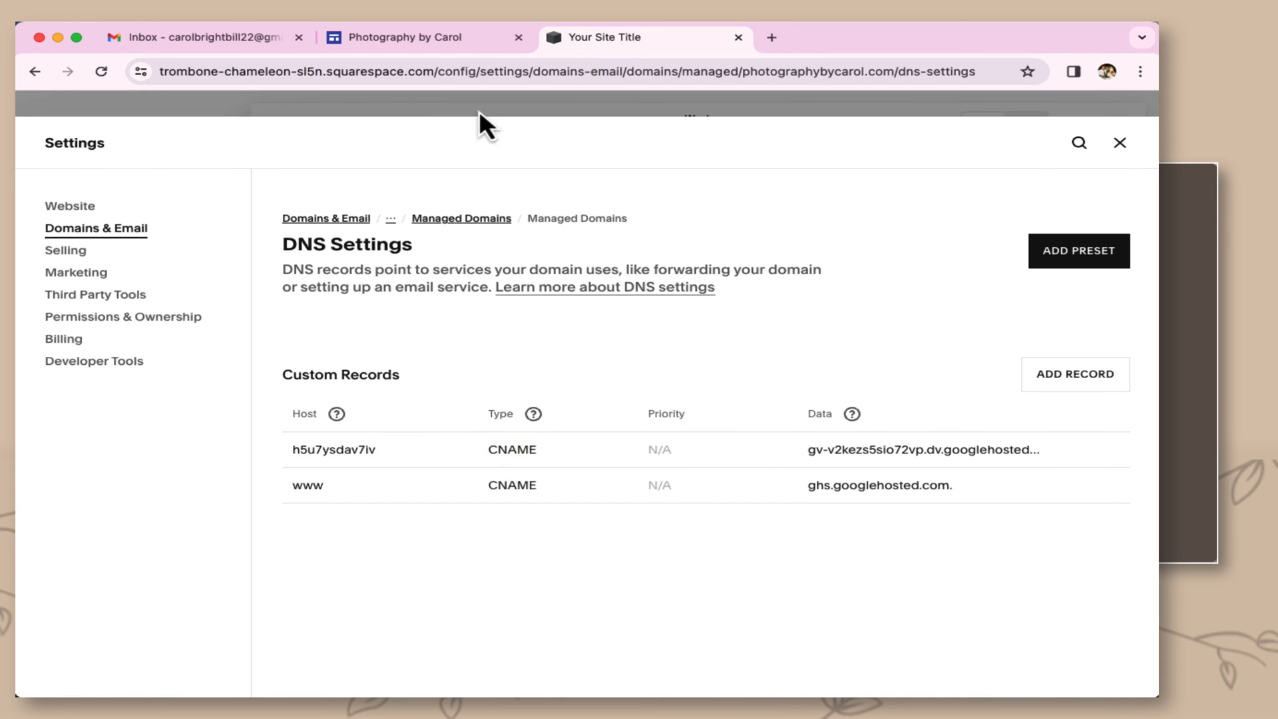
left_click(422, 37)
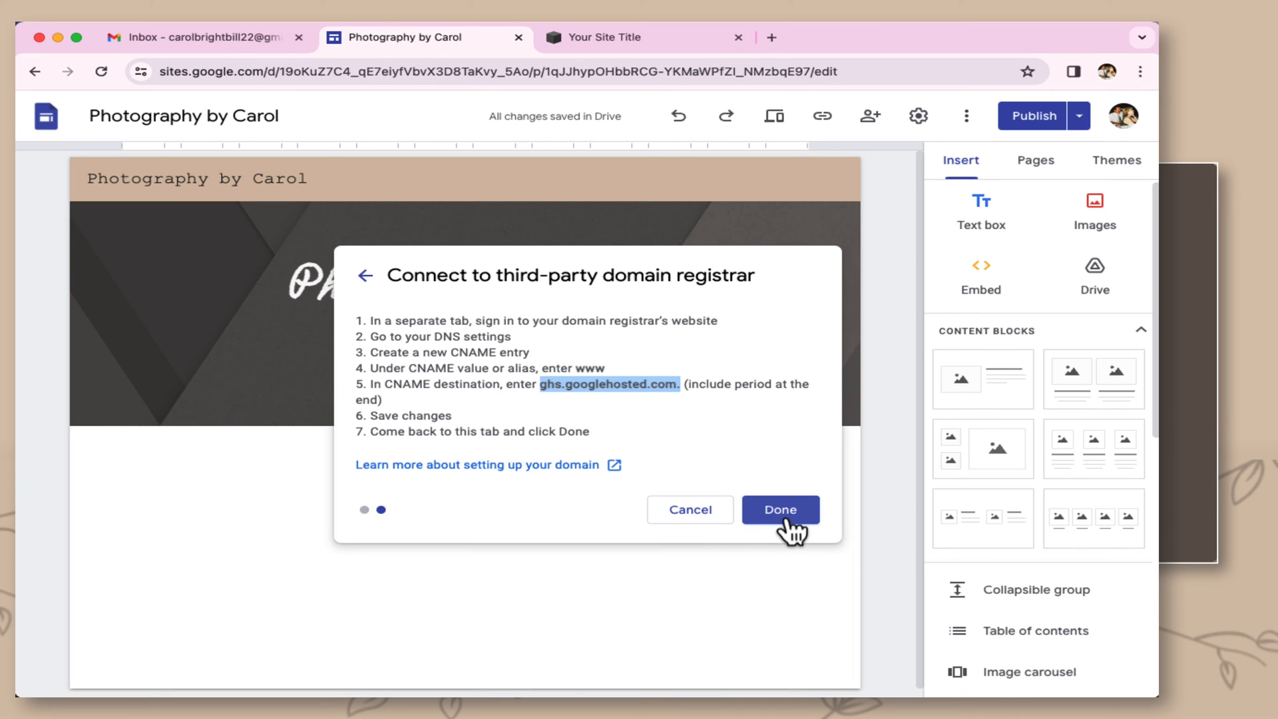
left_click(779, 509)
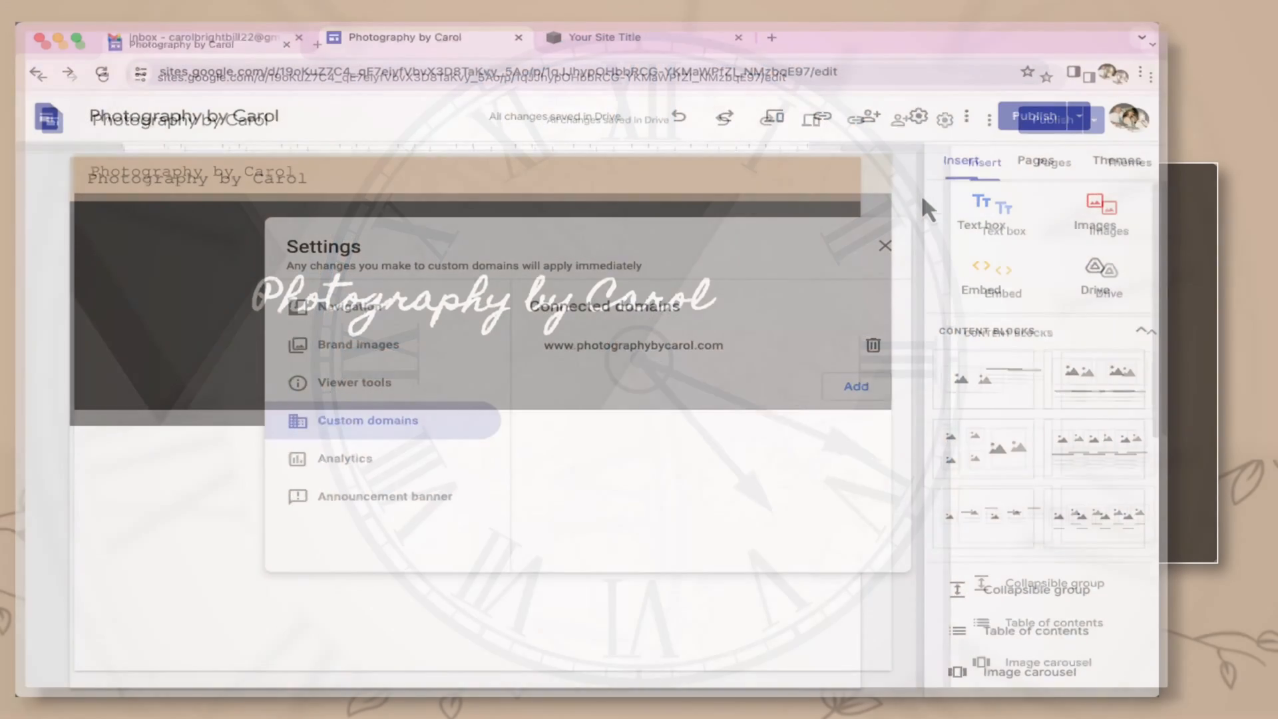
left_click(884, 245)
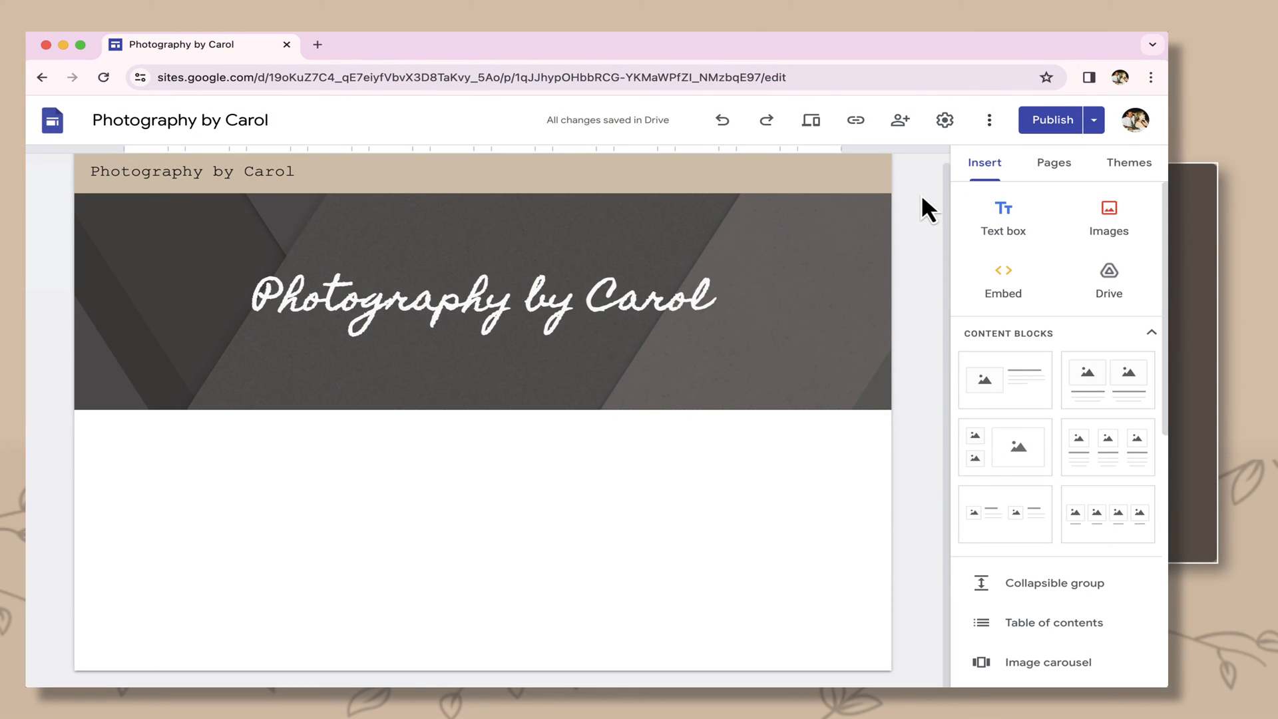